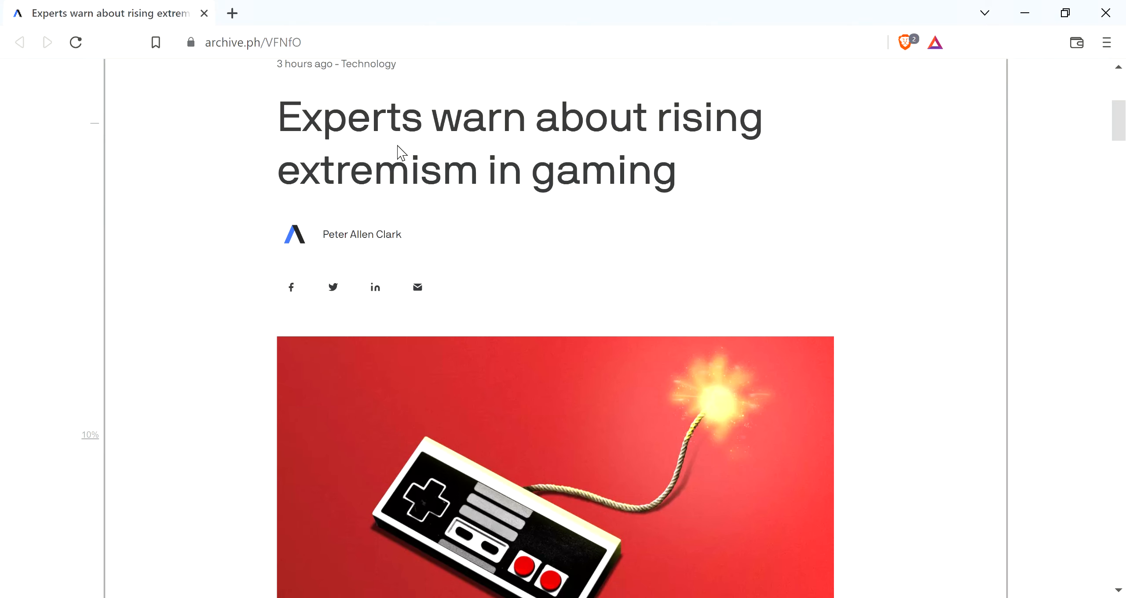
mouse_move(637, 479)
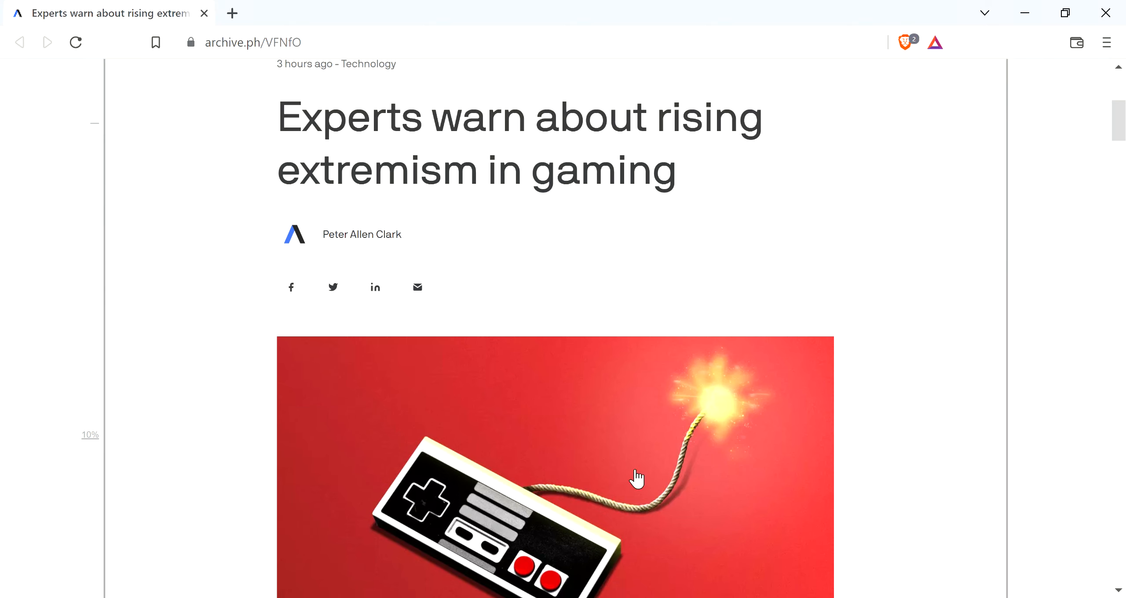
mouse_move(4, 464)
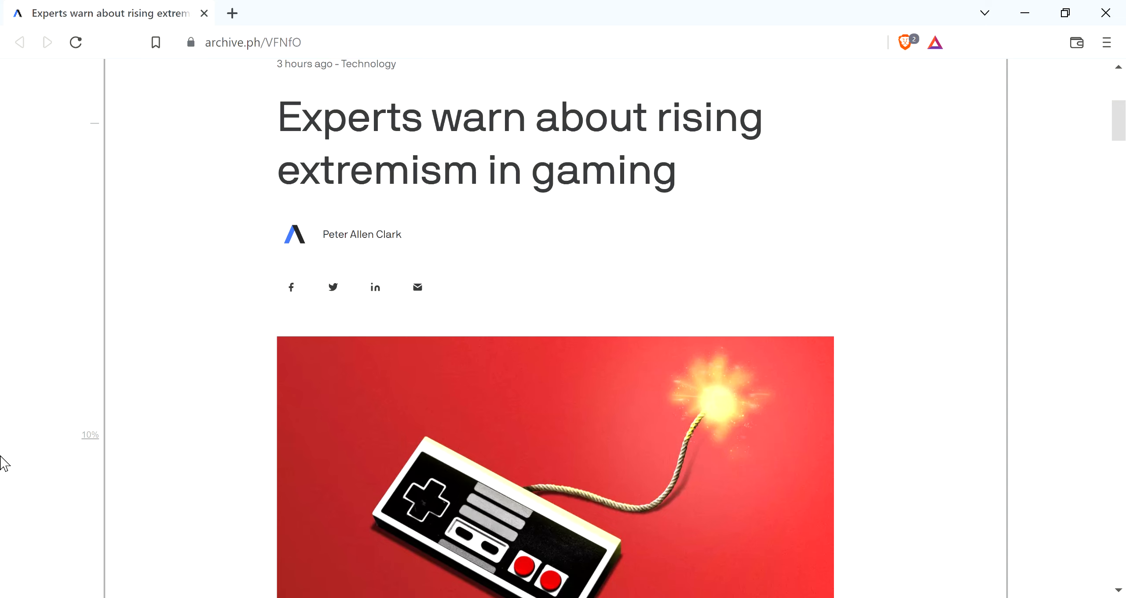
mouse_move(4, 482)
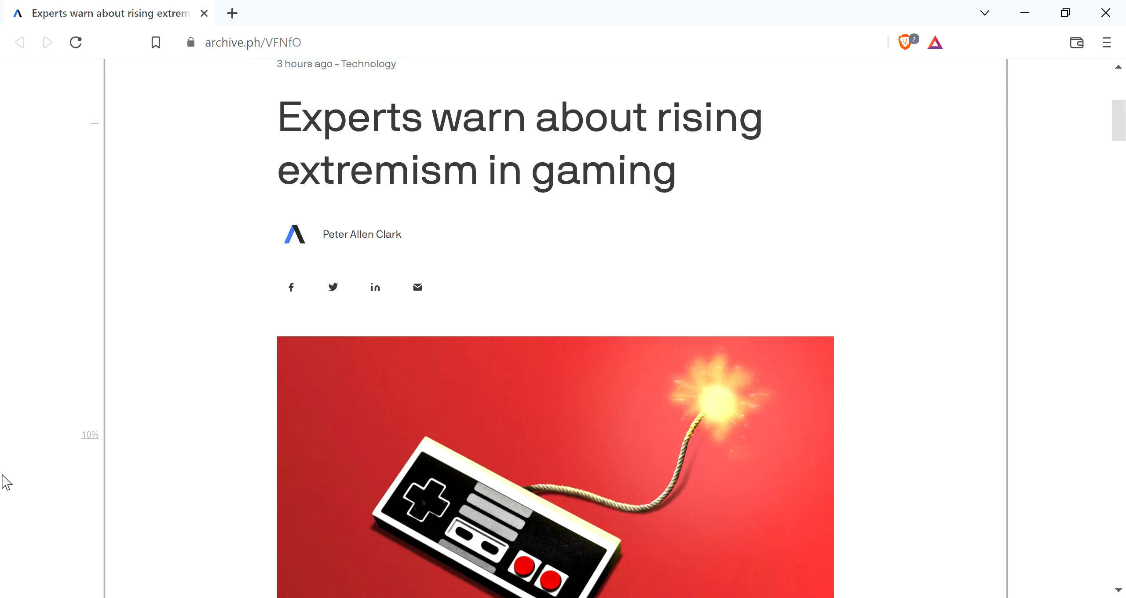
Scroll past the headline and illustration to the 'Why it matters' and 'State of play' paragraphs
scroll("down", 3)
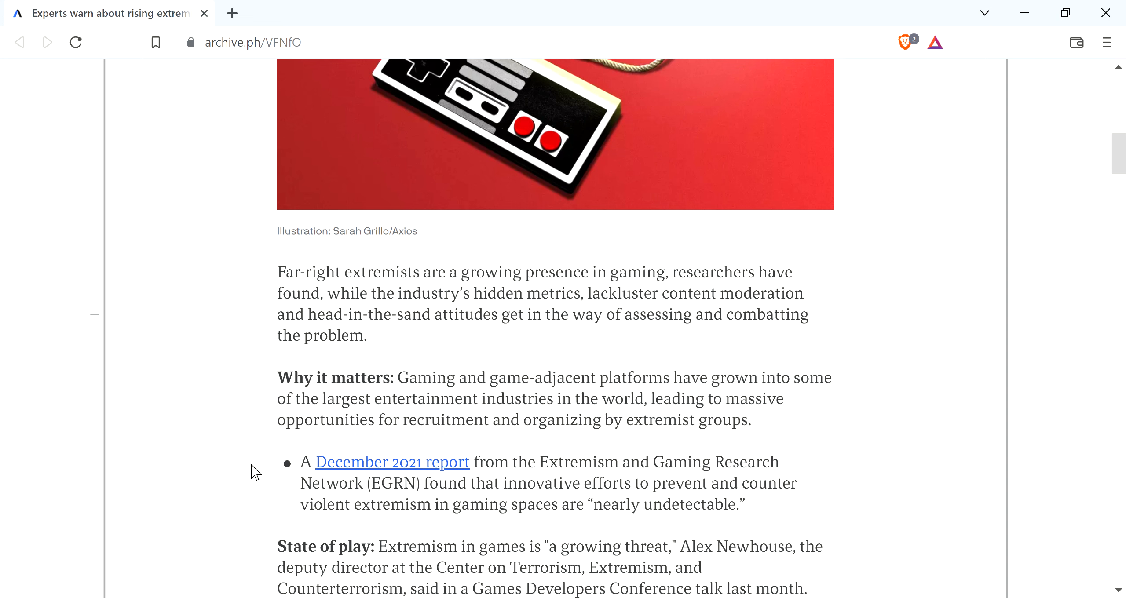
Scroll through 'What's happening' down to the 'By the numbers' heading and bullet points
scroll("down", 3)
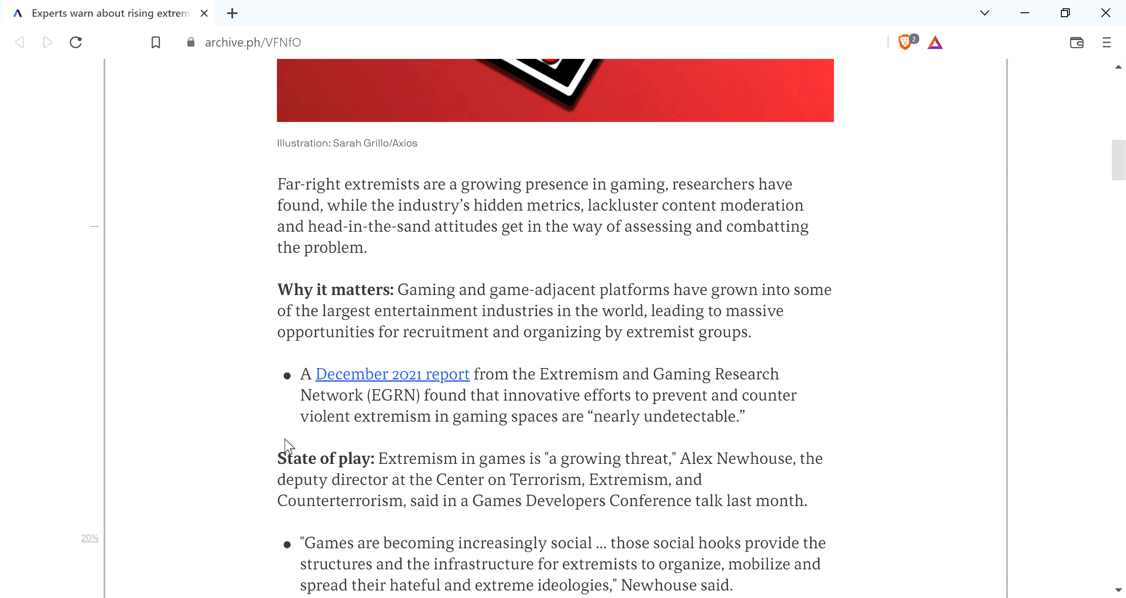
scroll("down", 3)
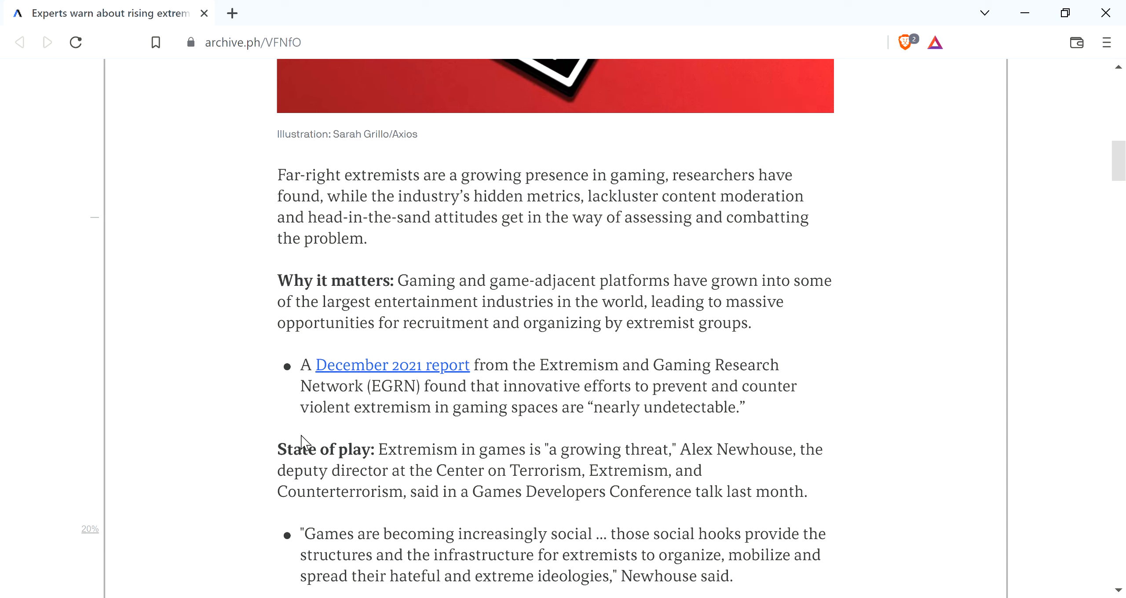
scroll("down", 3)
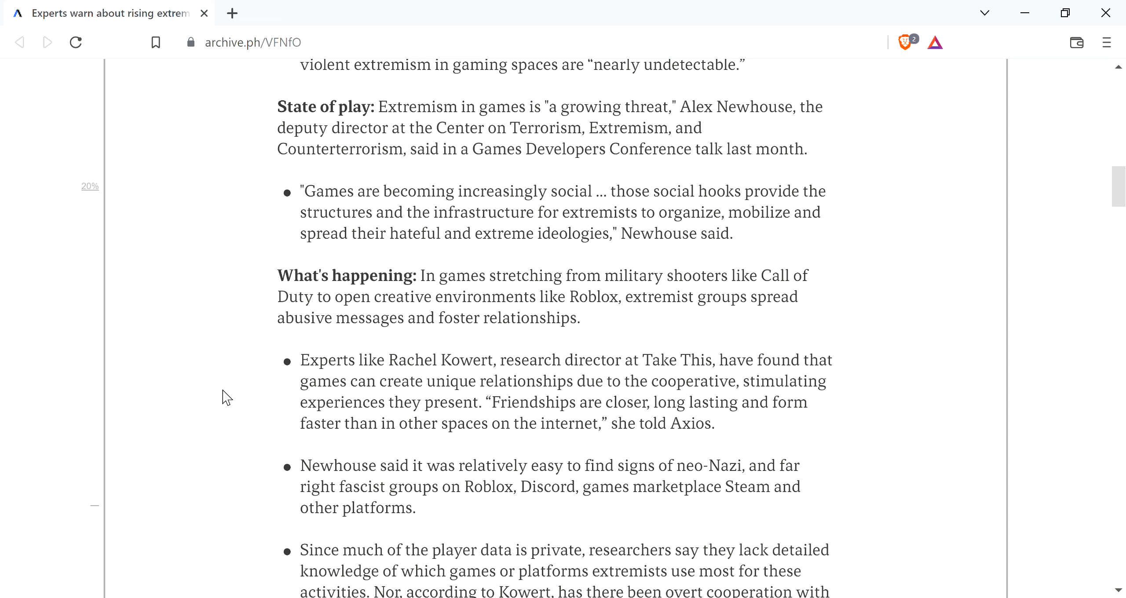
mouse_move(241, 436)
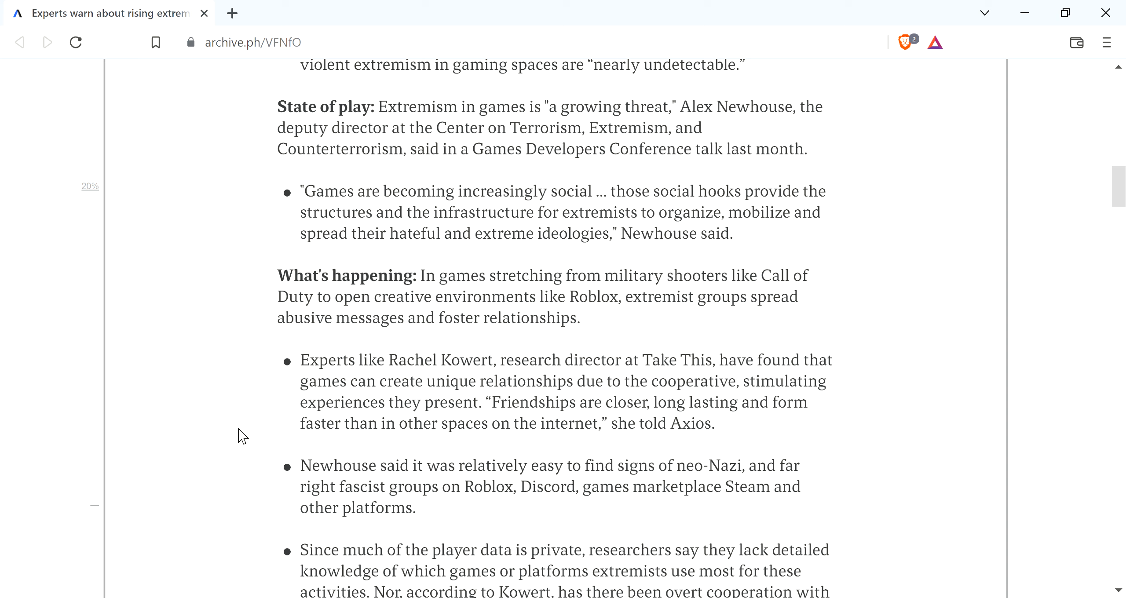
scroll("down", 3)
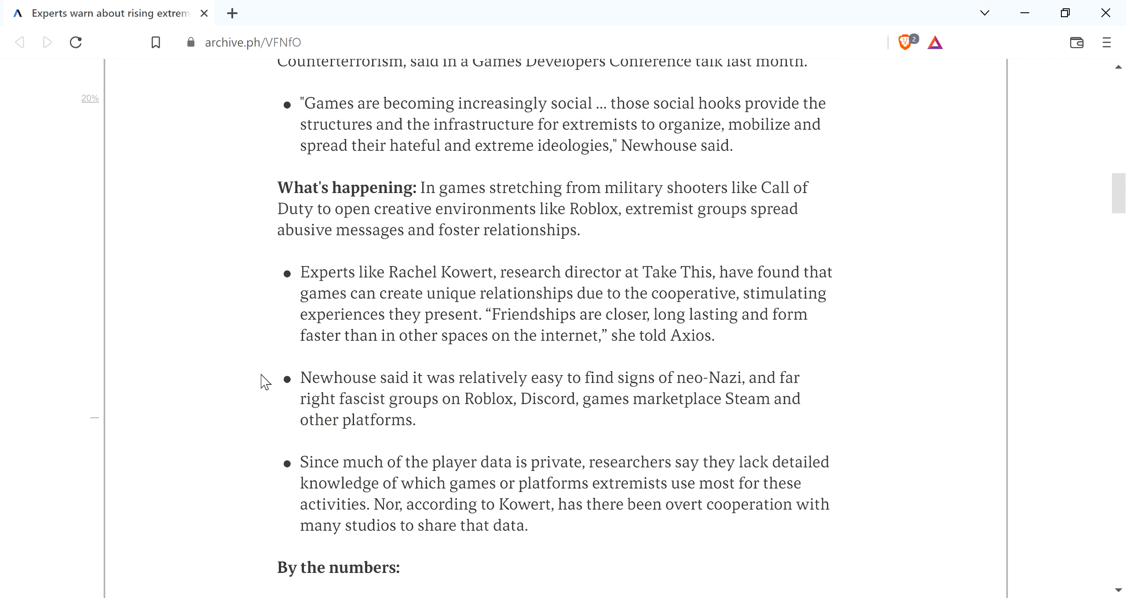
scroll("down", 3)
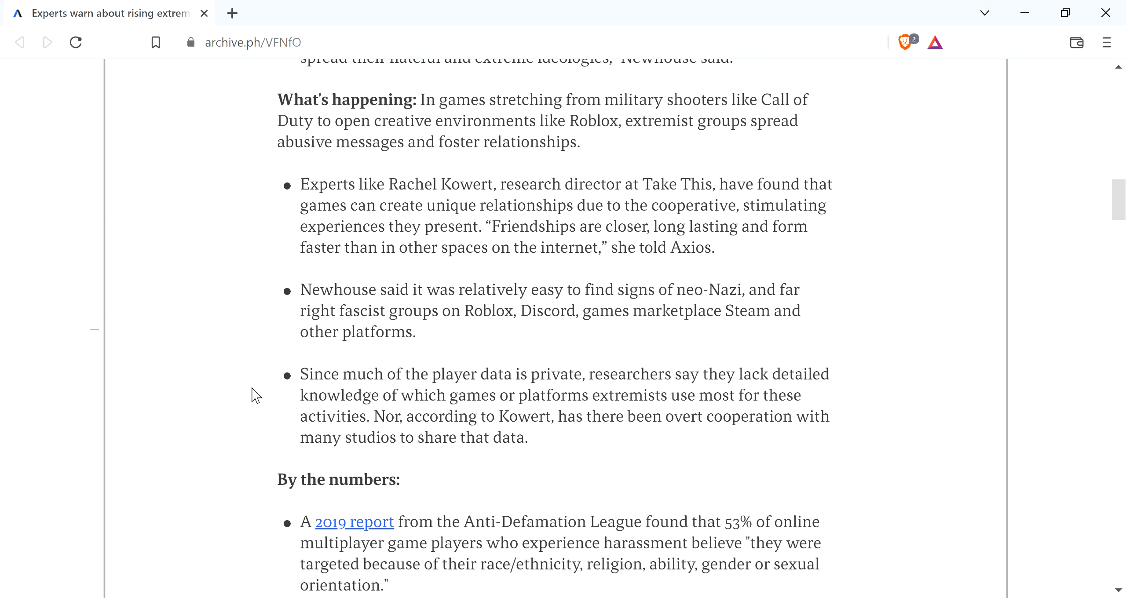
scroll("down", 3)
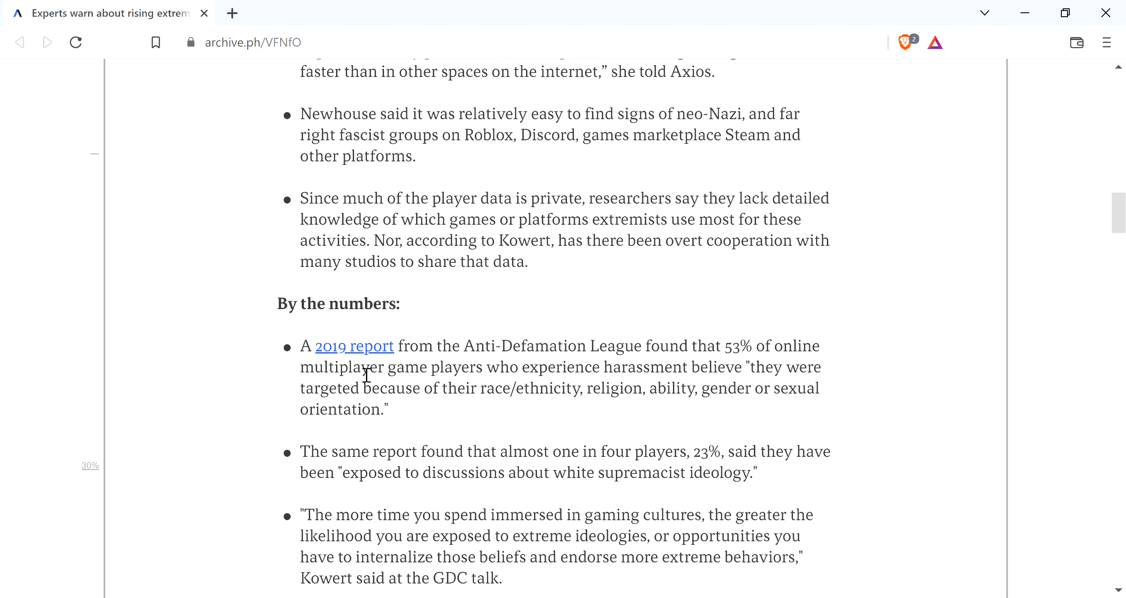
mouse_move(249, 416)
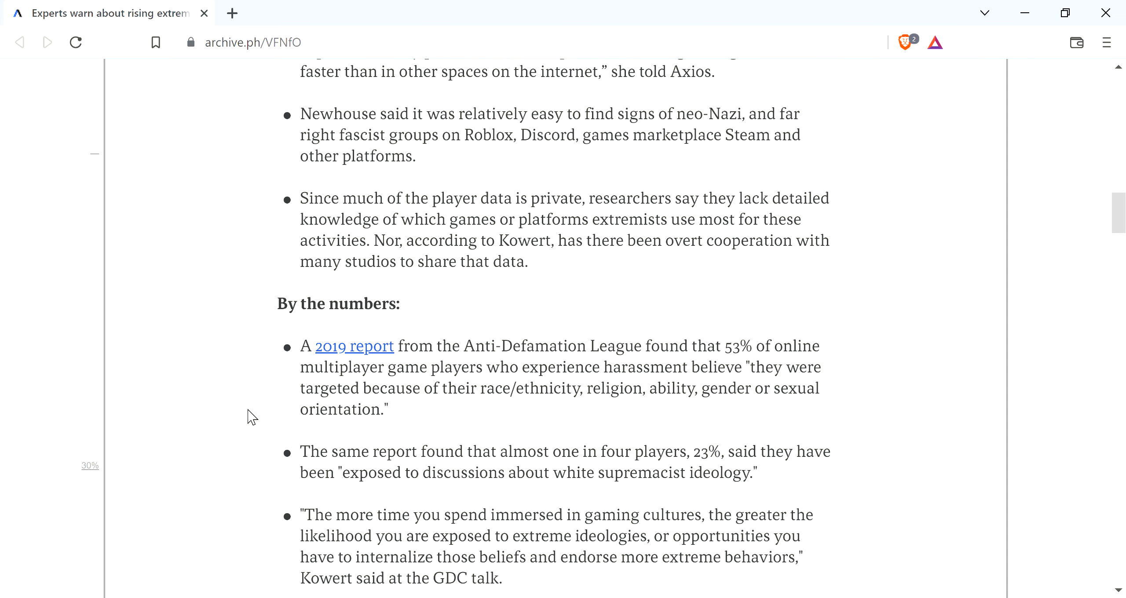
mouse_move(227, 444)
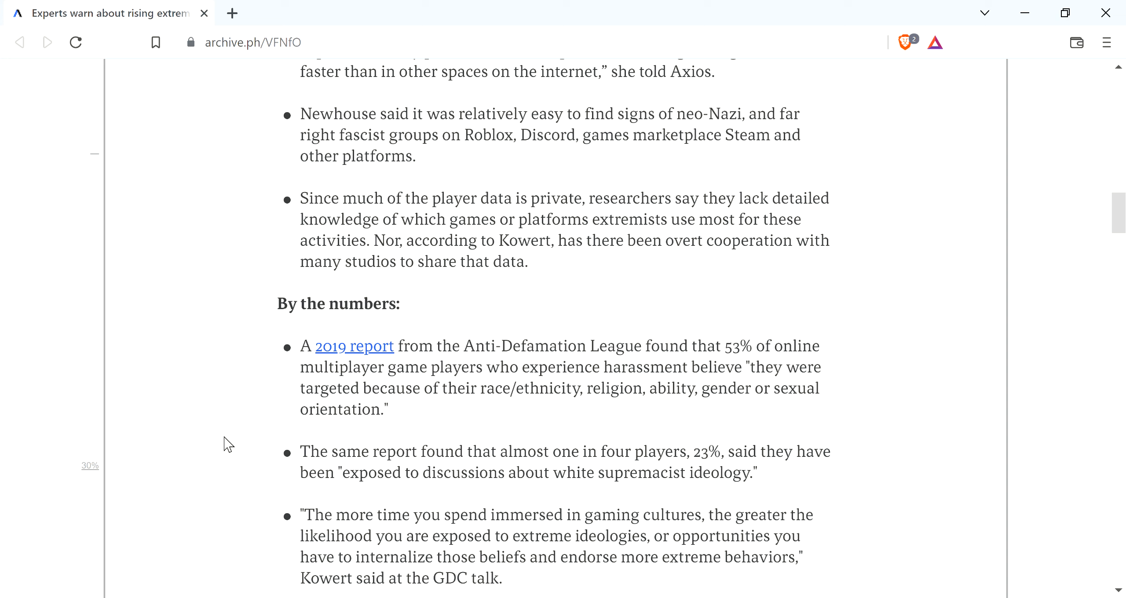
mouse_move(245, 444)
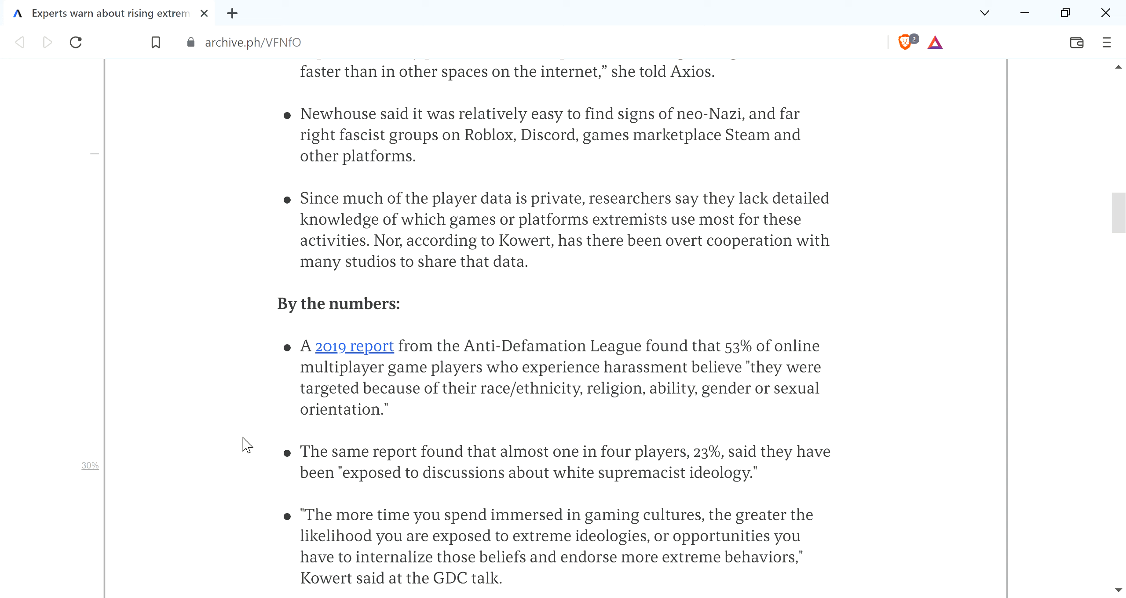
mouse_move(608, 384)
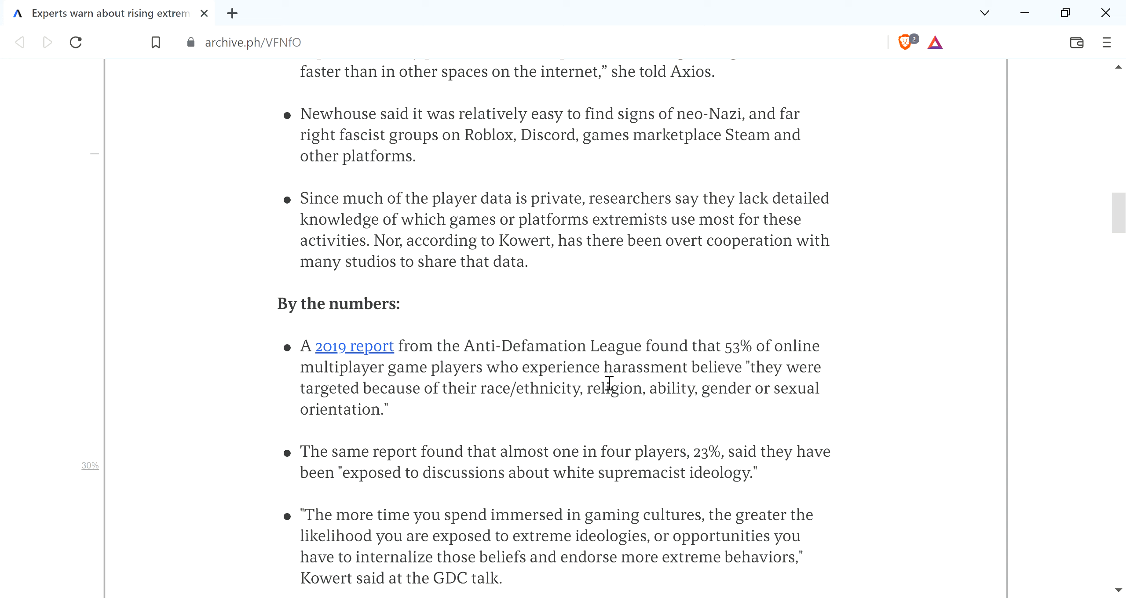
mouse_move(627, 444)
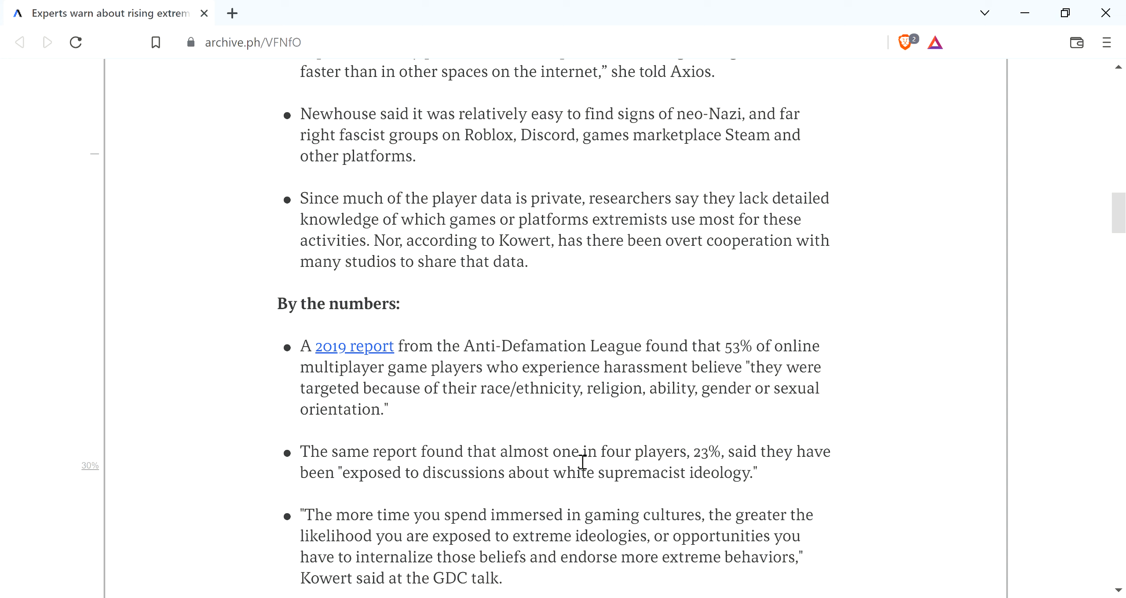
mouse_move(542, 442)
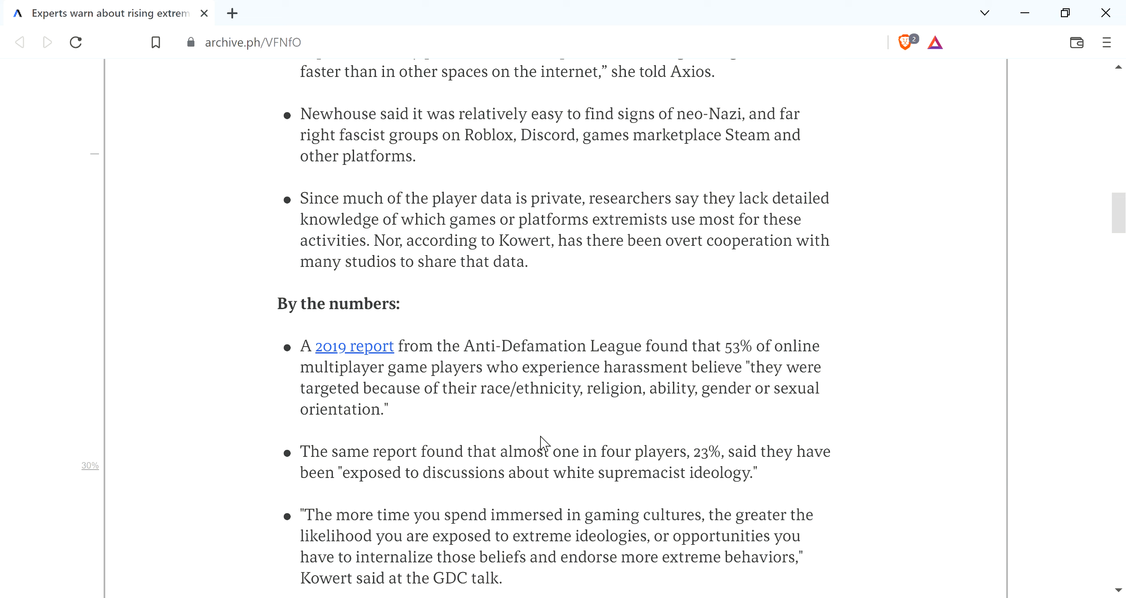
mouse_move(506, 436)
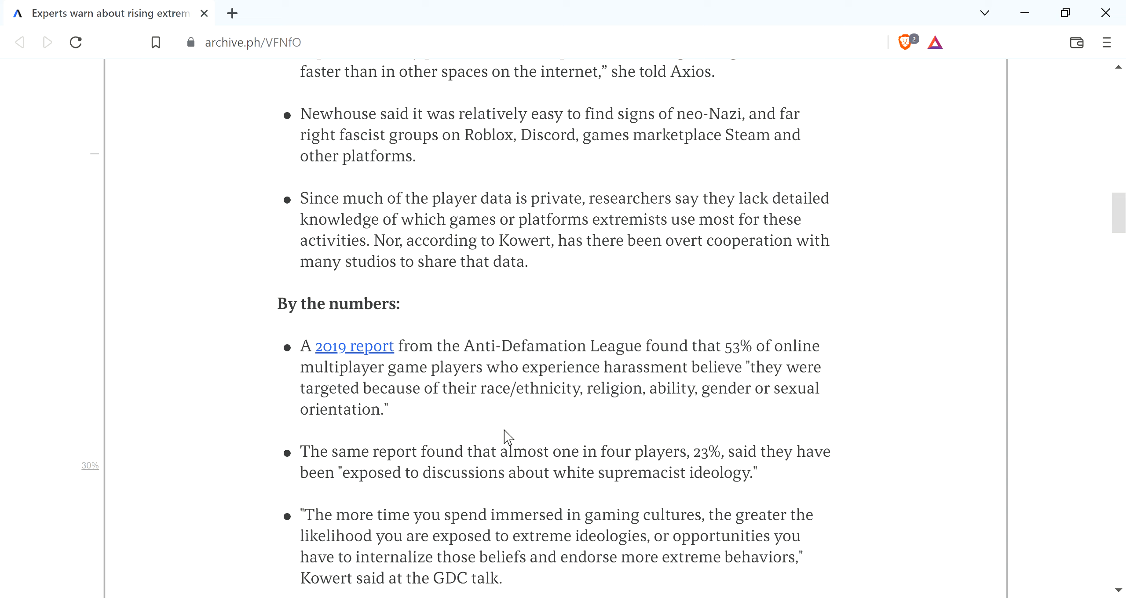
mouse_move(569, 403)
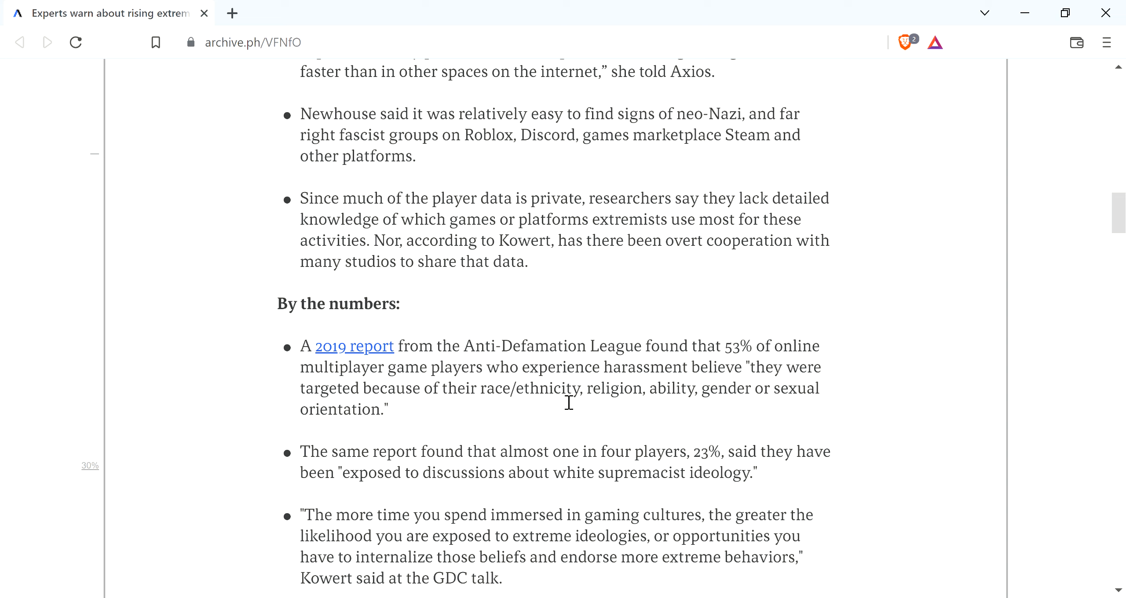
mouse_move(707, 455)
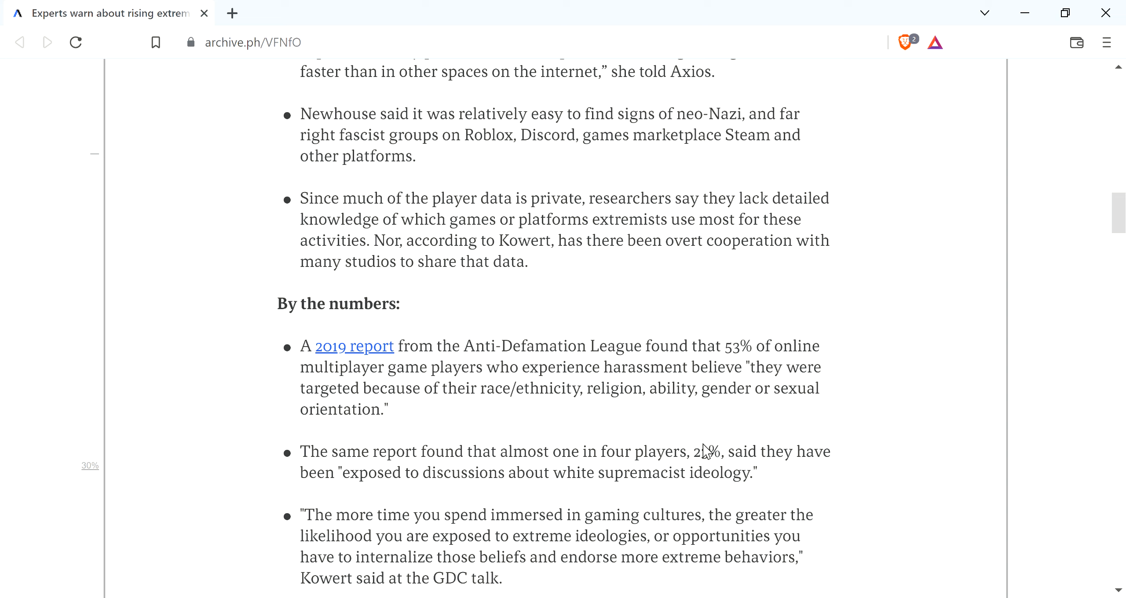
mouse_move(684, 390)
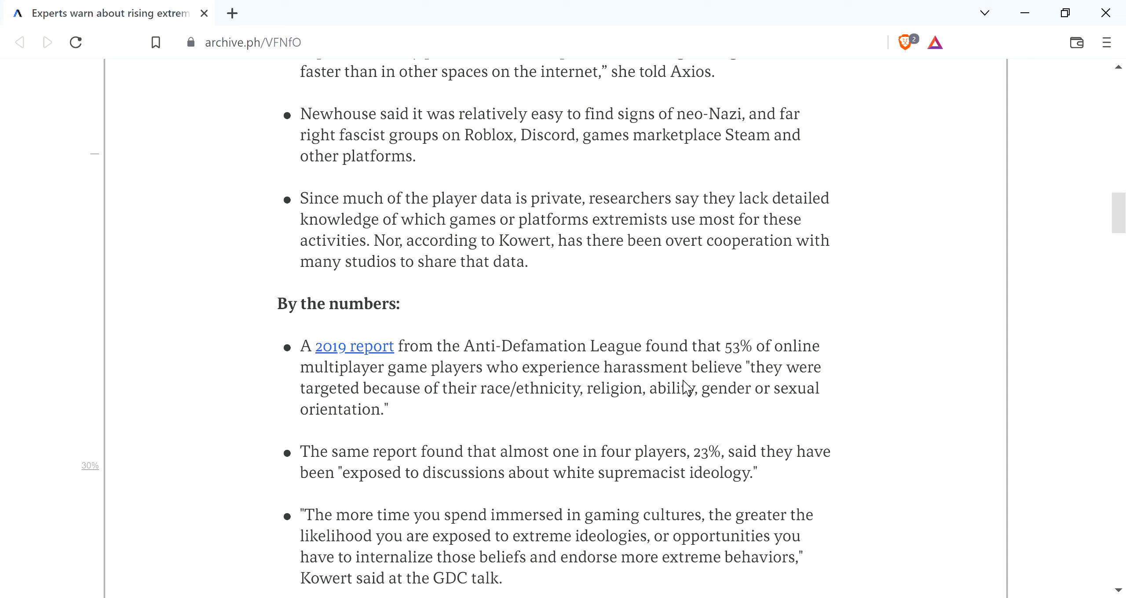
mouse_move(764, 379)
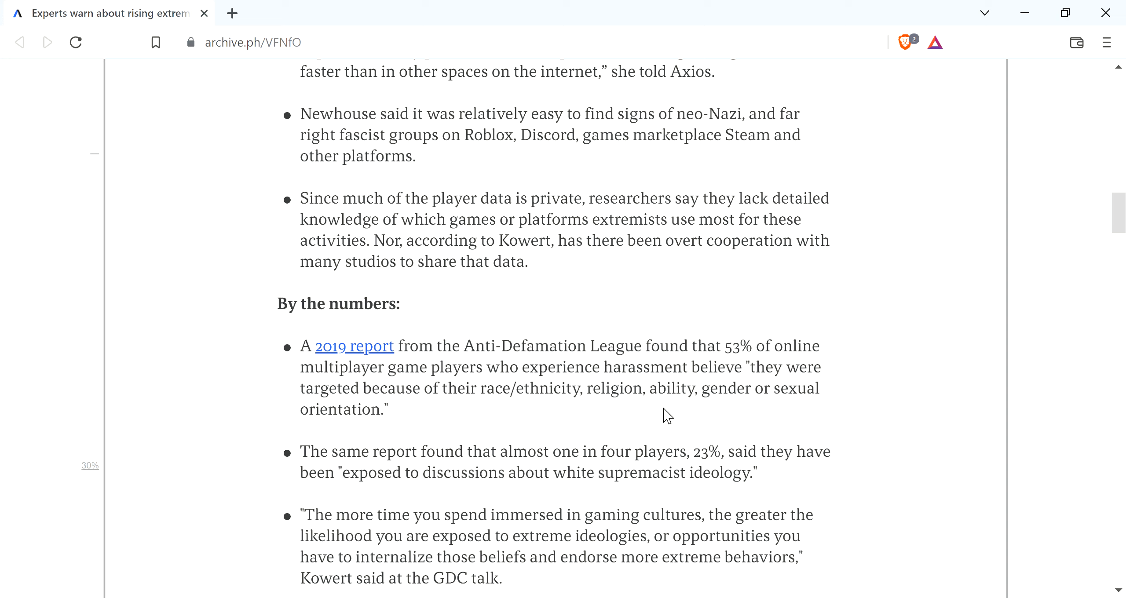
mouse_move(658, 413)
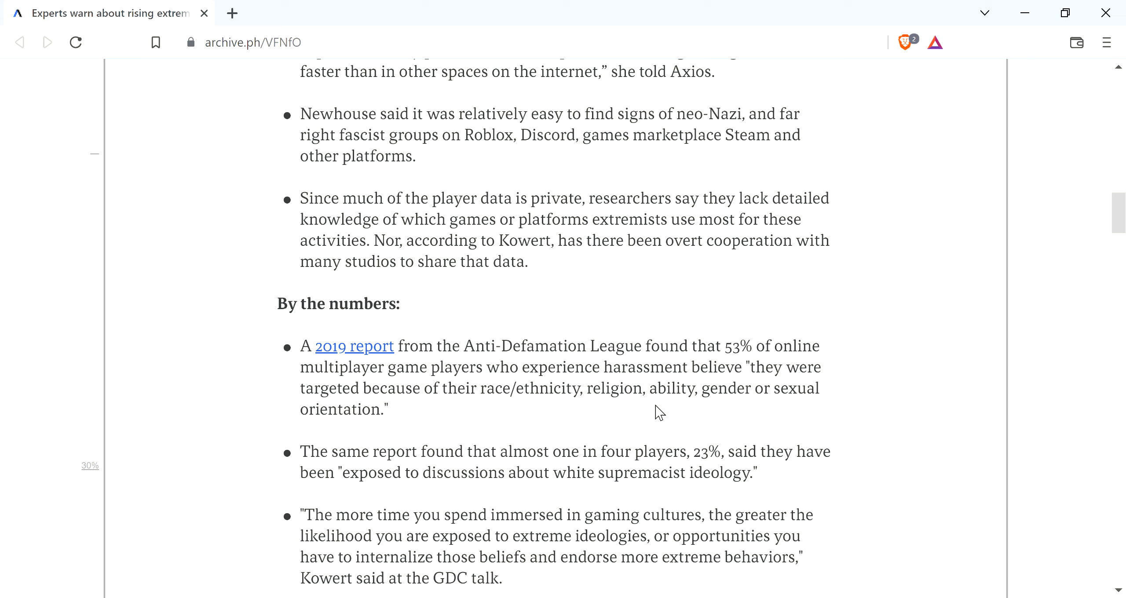
mouse_move(529, 504)
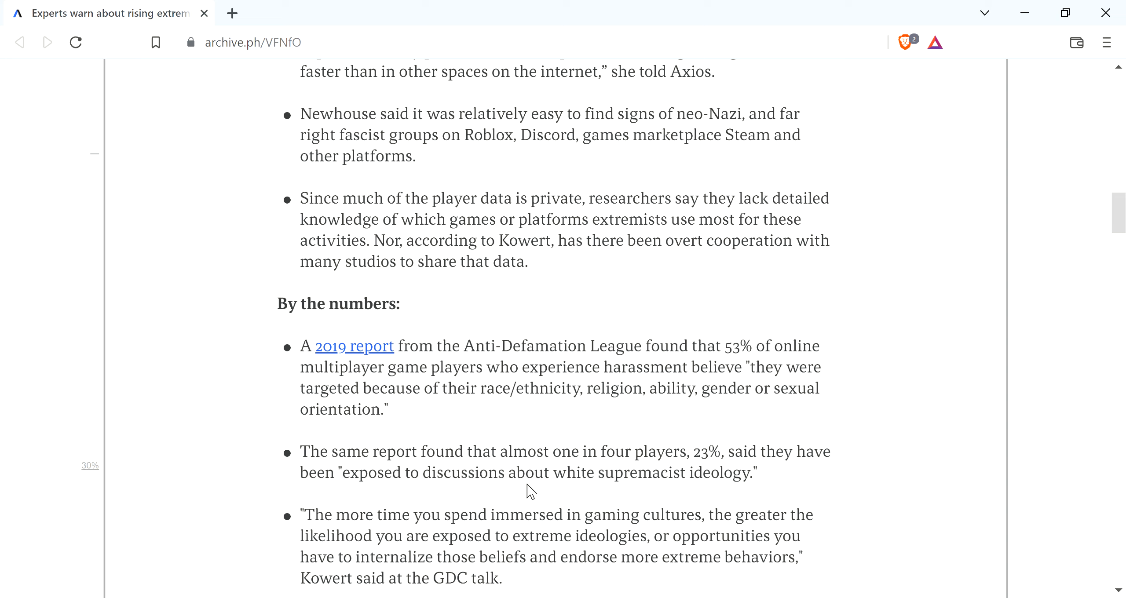
mouse_move(567, 505)
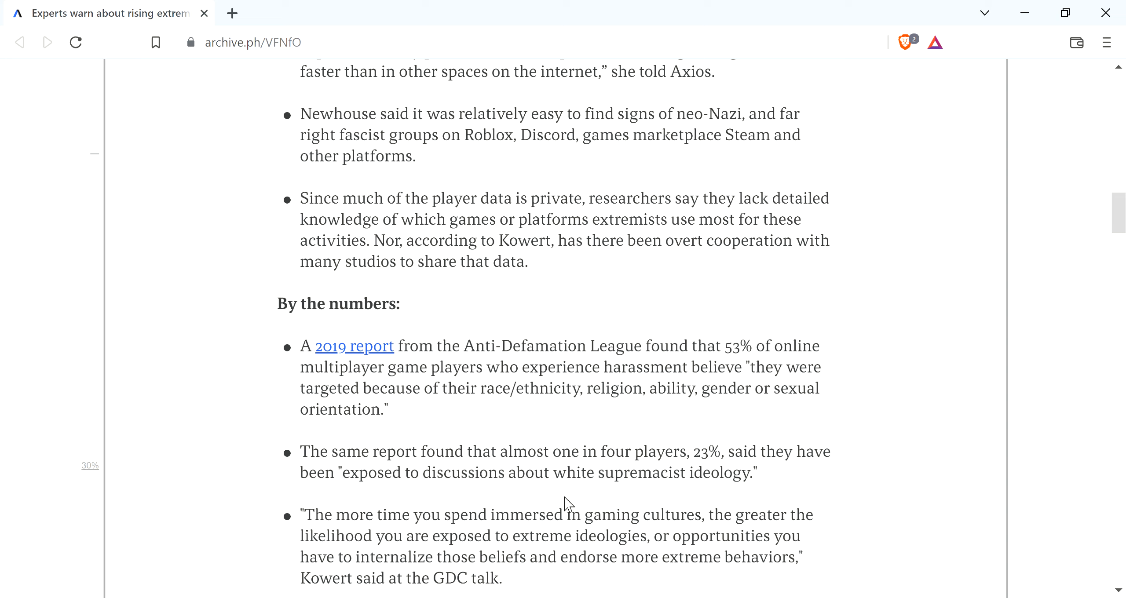
mouse_move(478, 493)
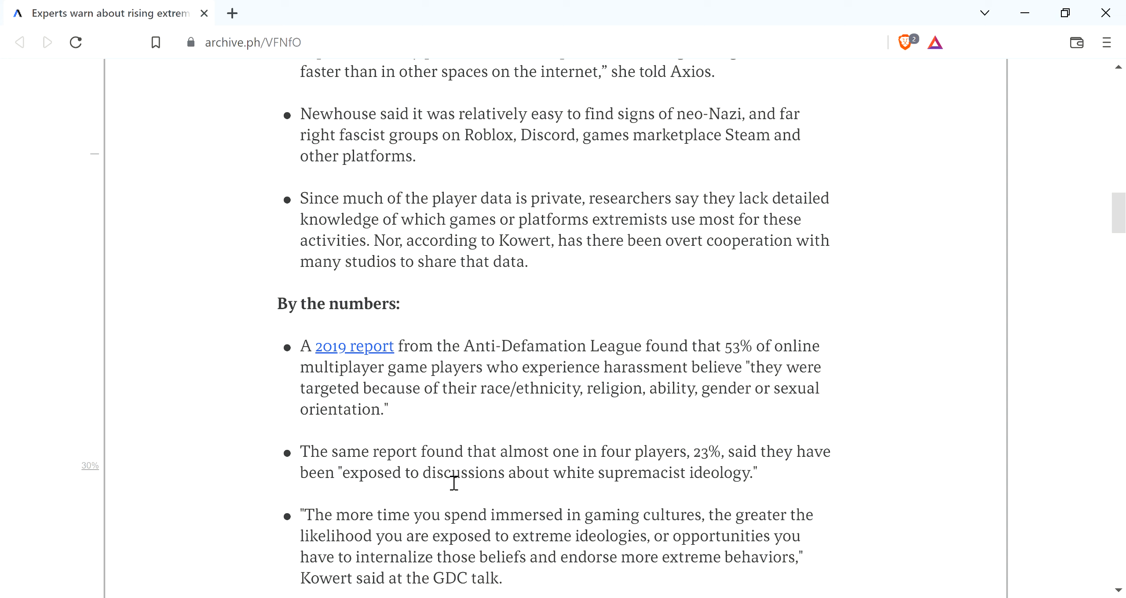
mouse_move(301, 432)
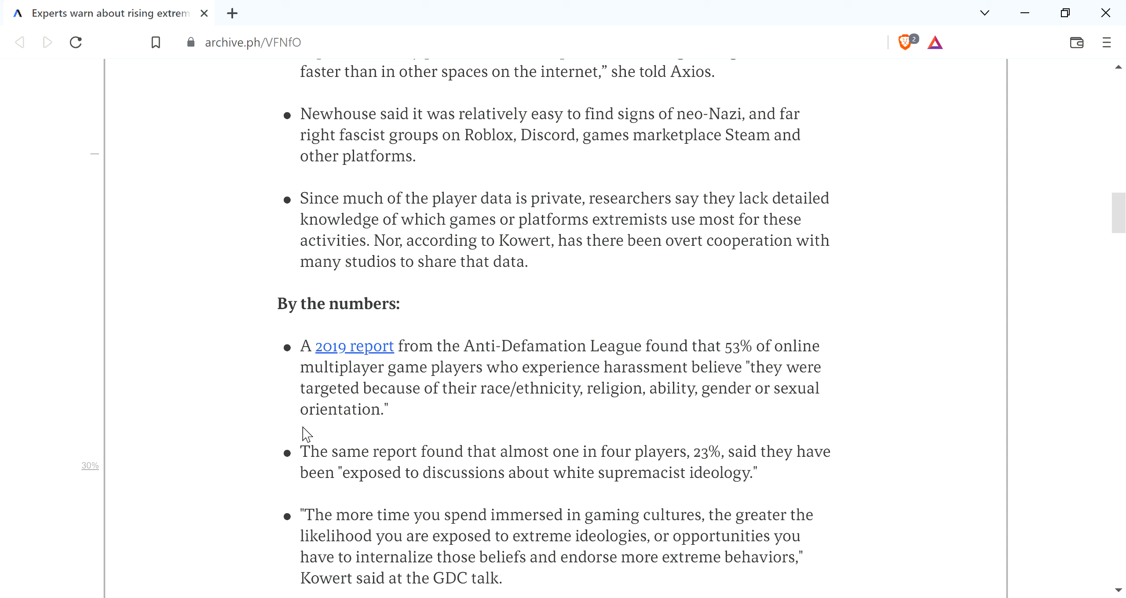
Scroll down to the Kowert quote under 'What they're saying' and the start of 'The big picture'
left_click(307, 439)
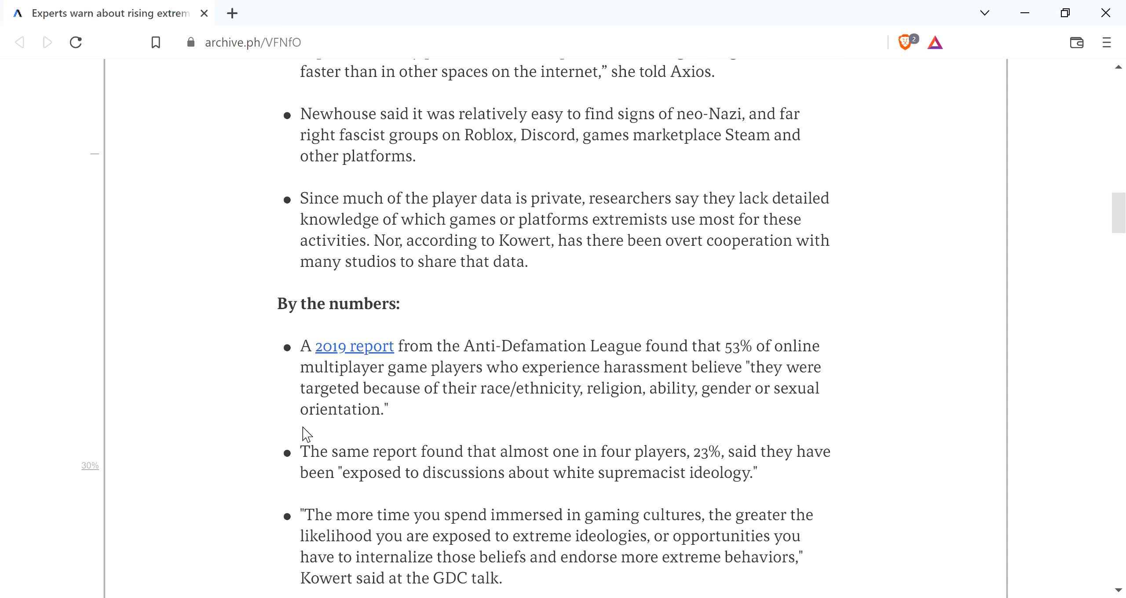
mouse_move(325, 428)
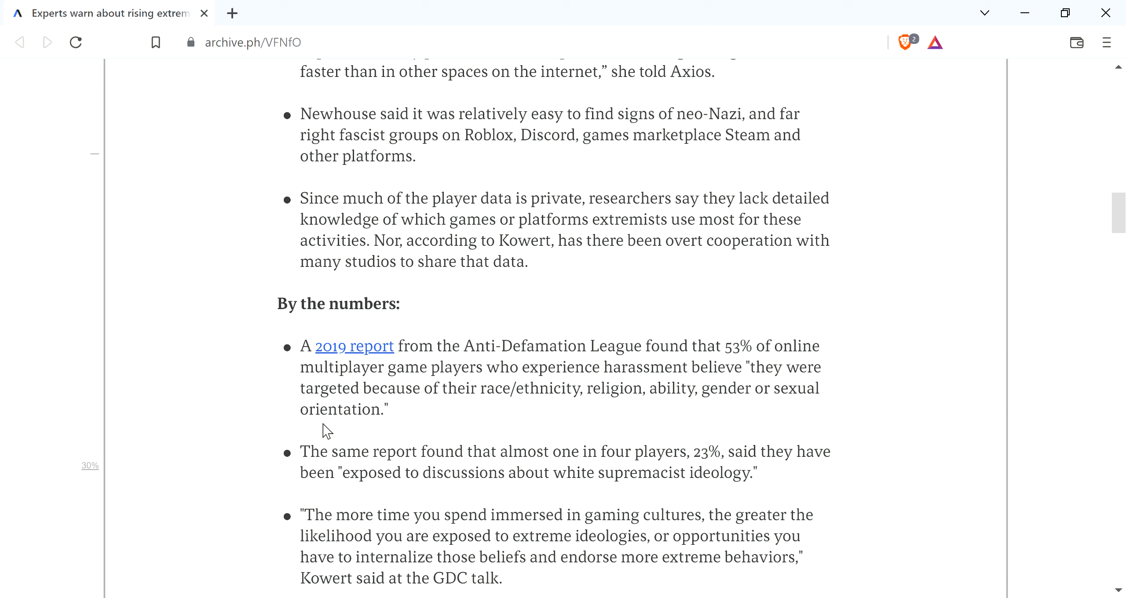
scroll("down", 3)
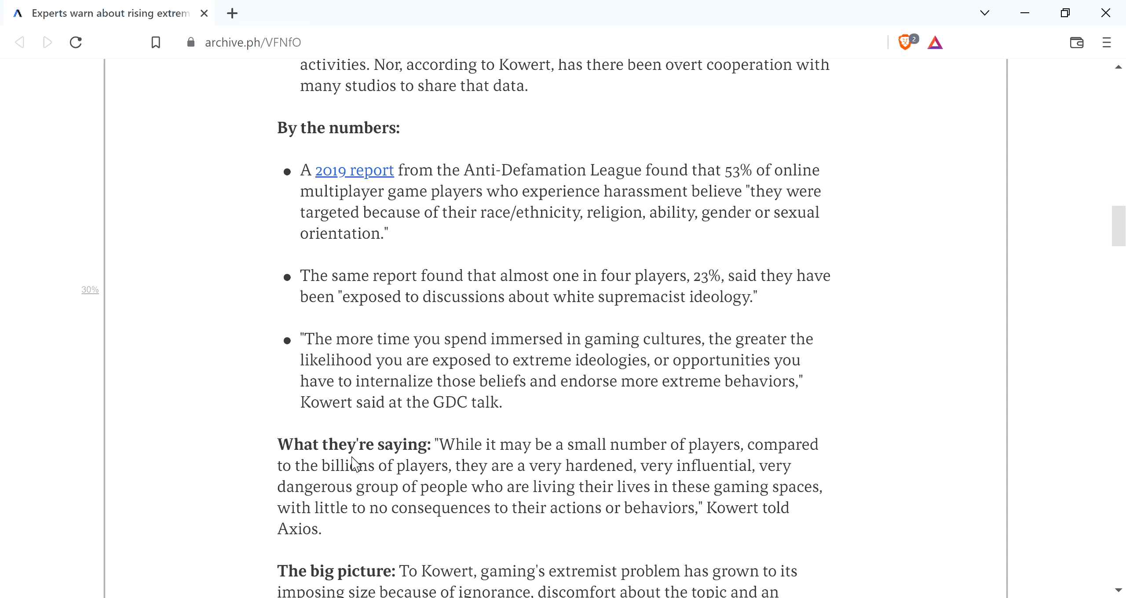
mouse_move(299, 488)
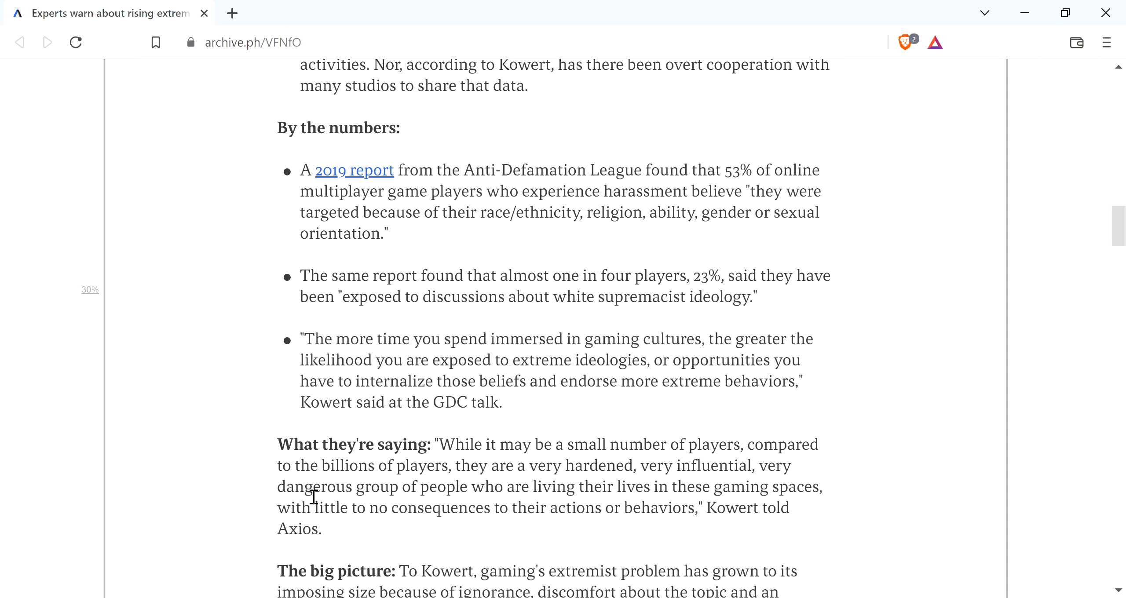
mouse_move(330, 482)
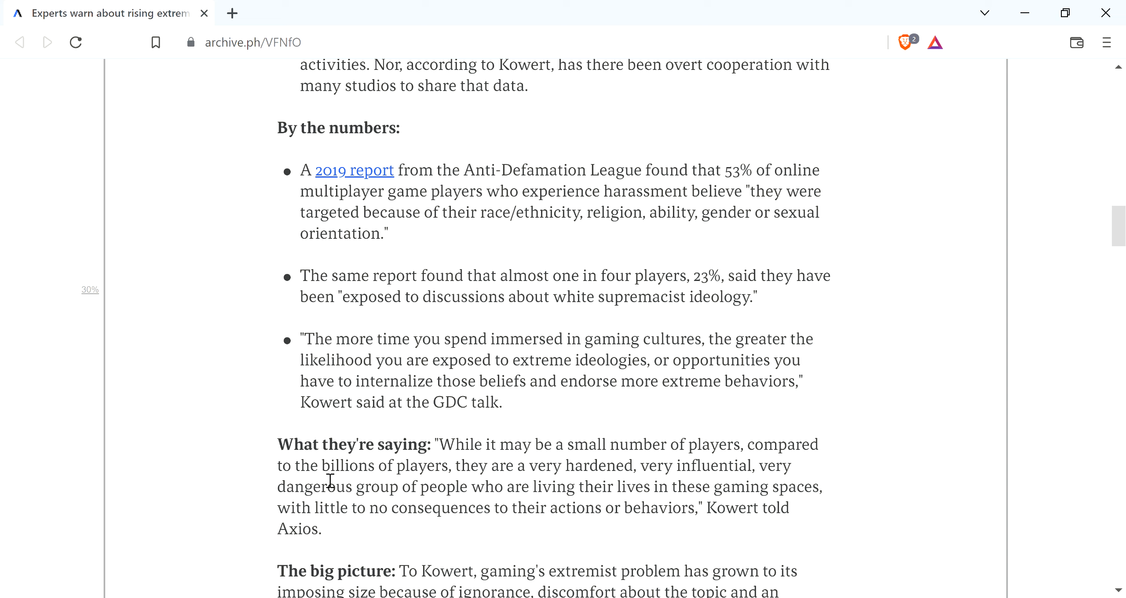
mouse_move(326, 470)
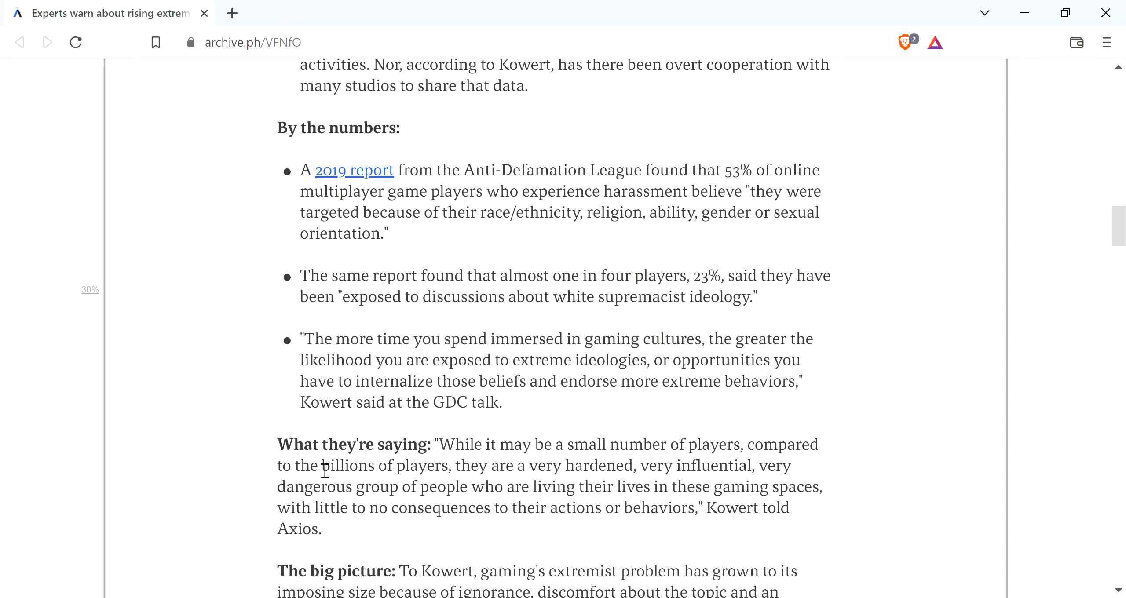
Scroll to the Roblox and Discord statements and share icons, then back toward 'What they're saying'
scroll("down", 3)
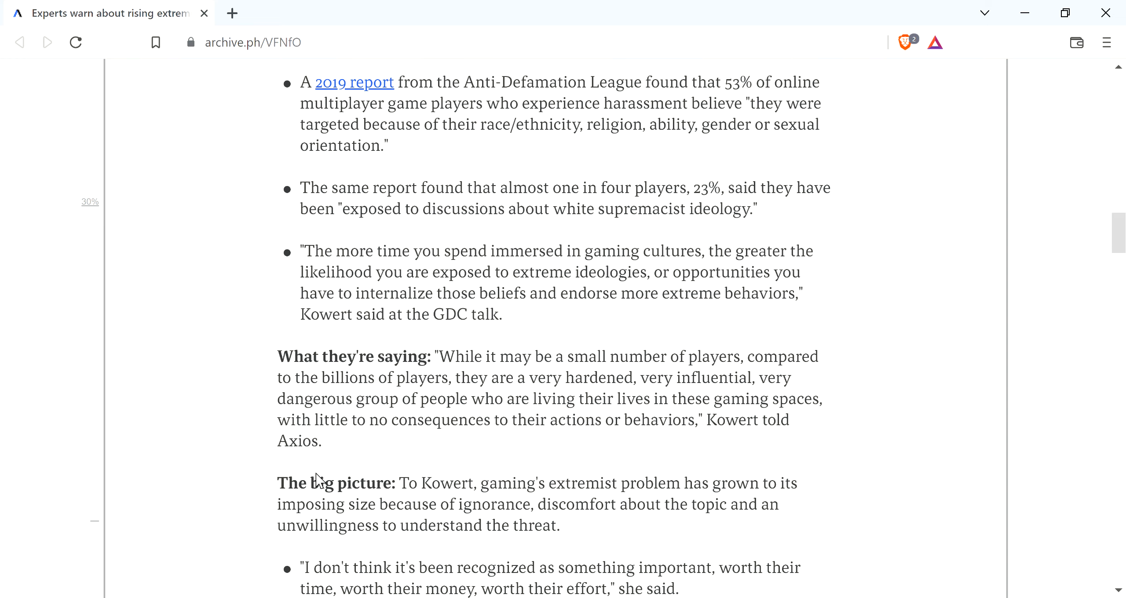
scroll("down", 3)
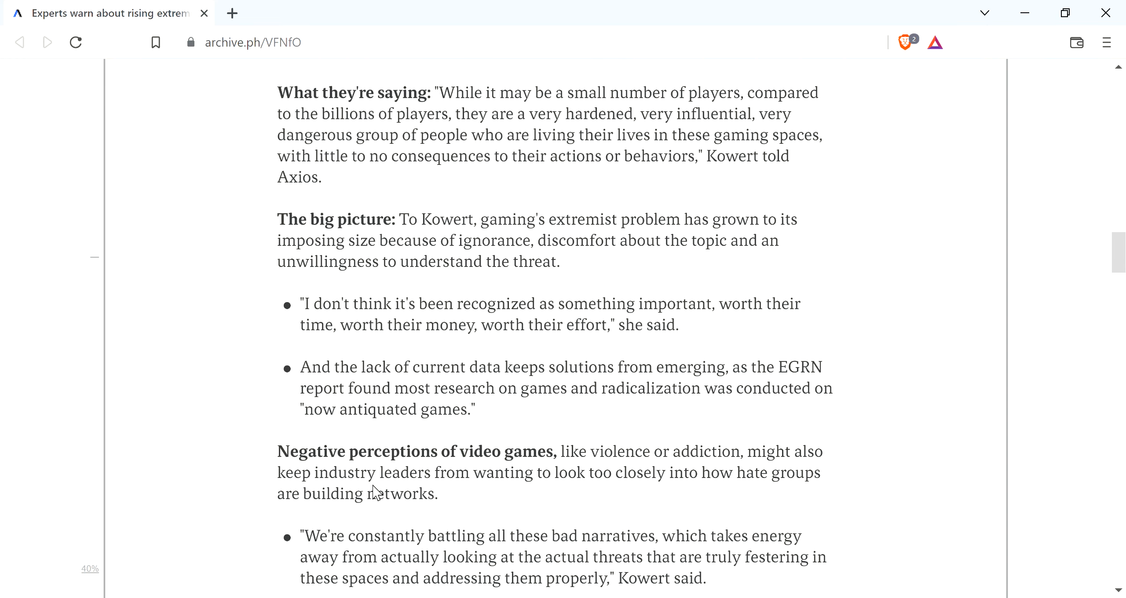
scroll("down", 3)
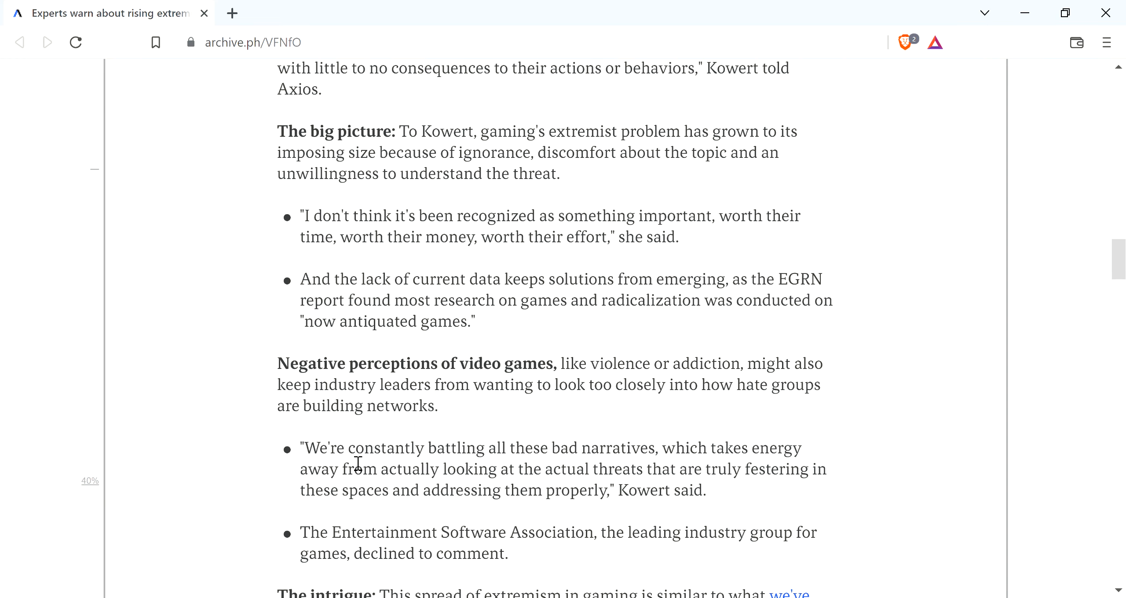
mouse_move(382, 391)
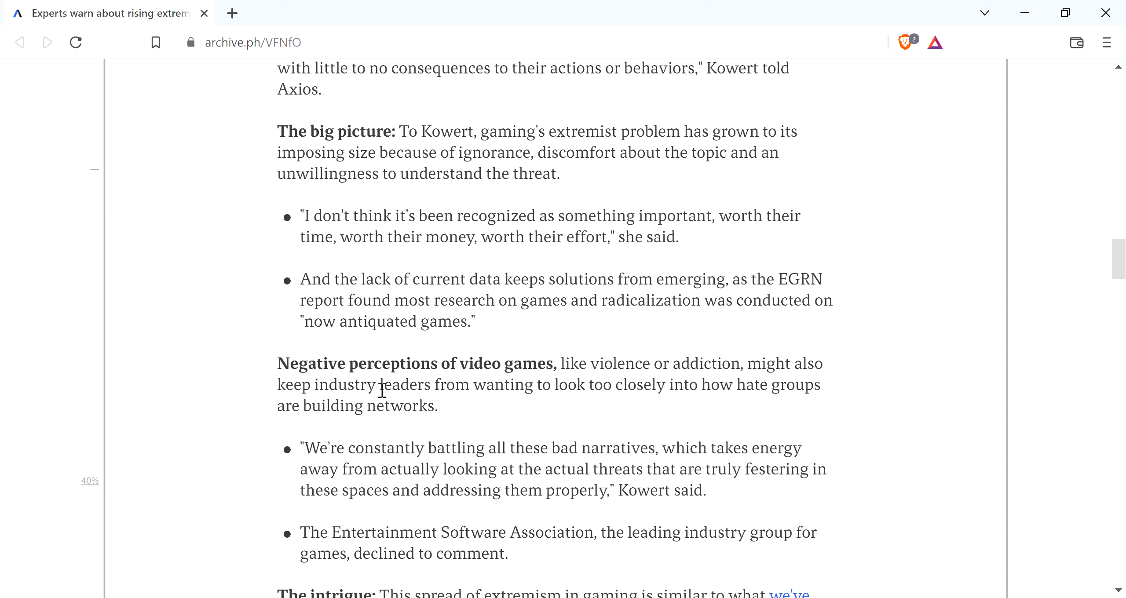
mouse_move(262, 491)
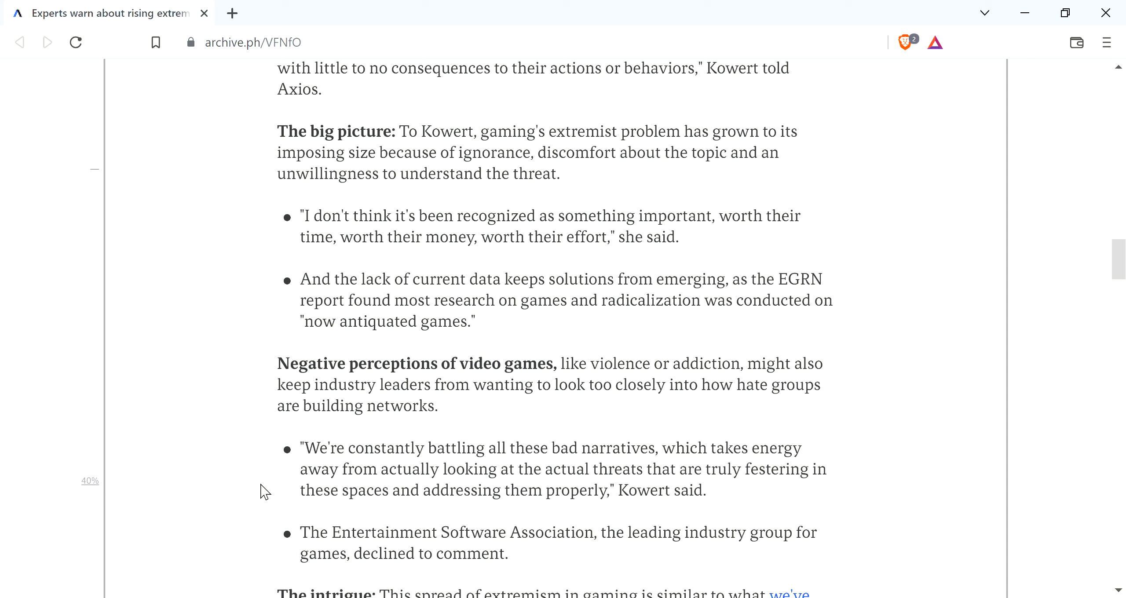
mouse_move(247, 449)
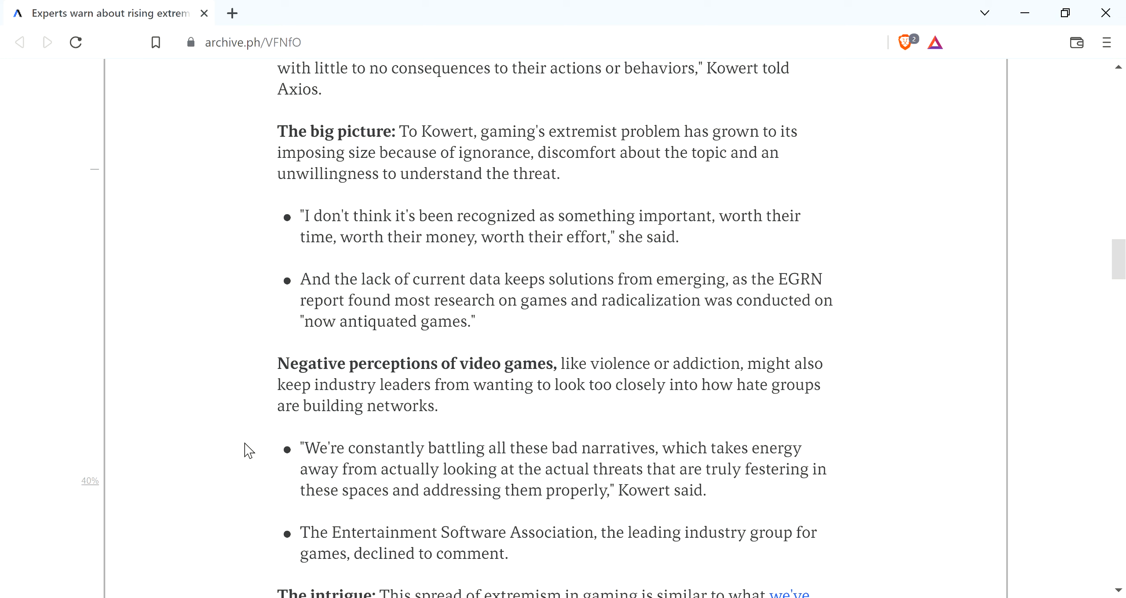
scroll("down", 3)
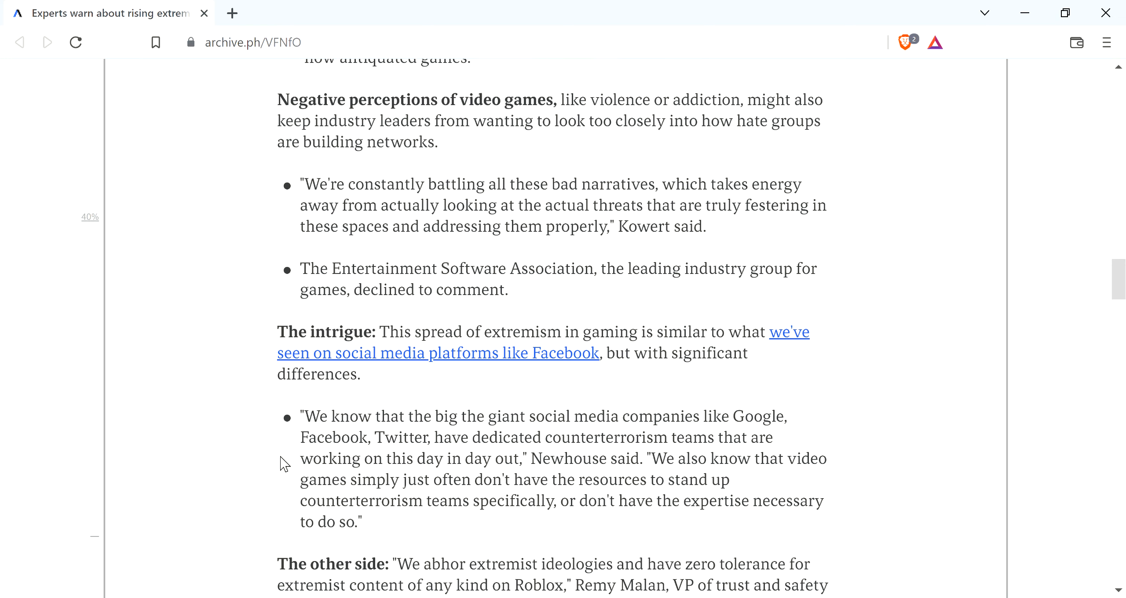
scroll("down", 3)
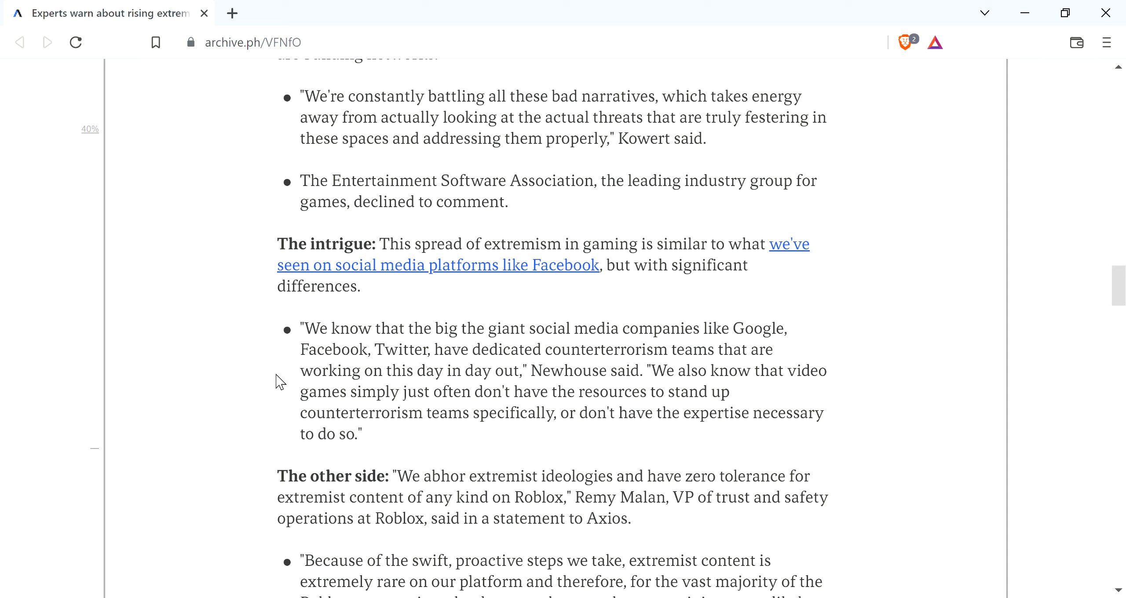
mouse_move(715, 538)
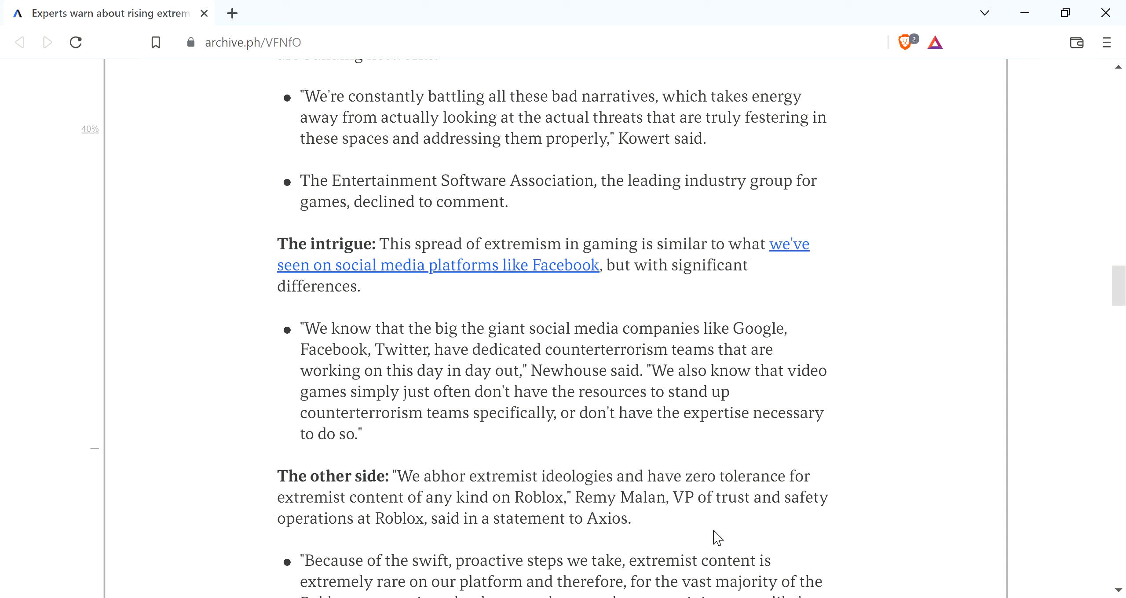
mouse_move(419, 534)
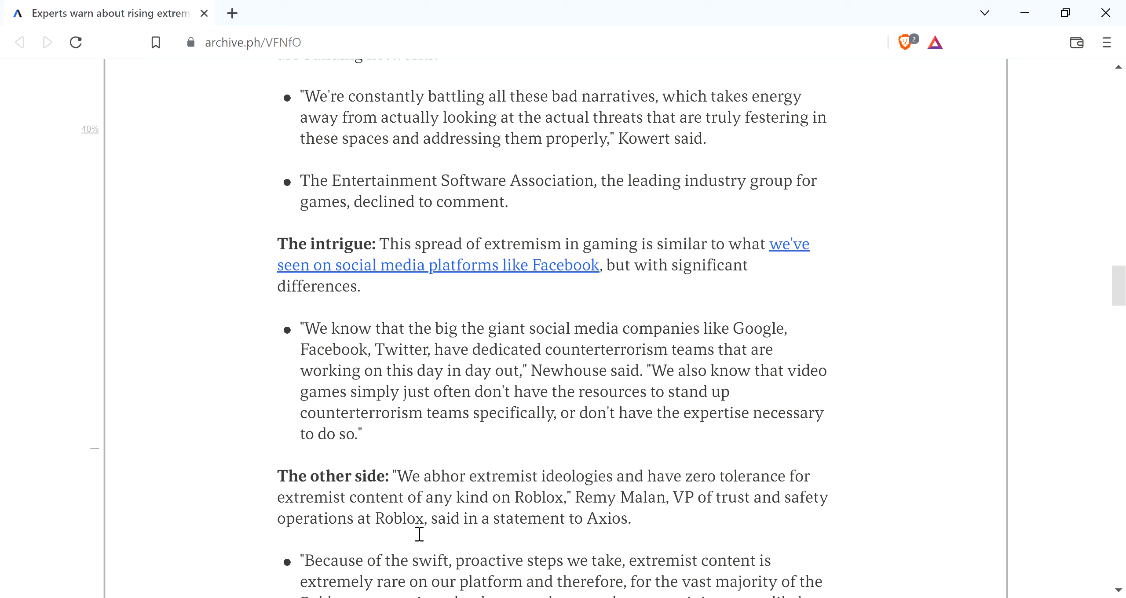
mouse_move(631, 538)
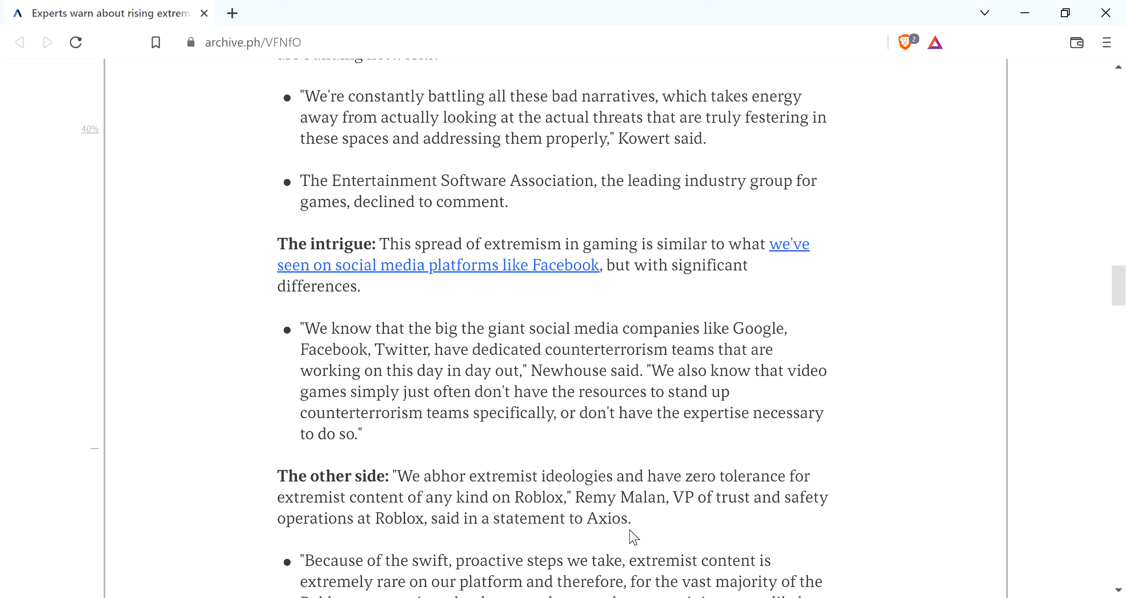
mouse_move(572, 495)
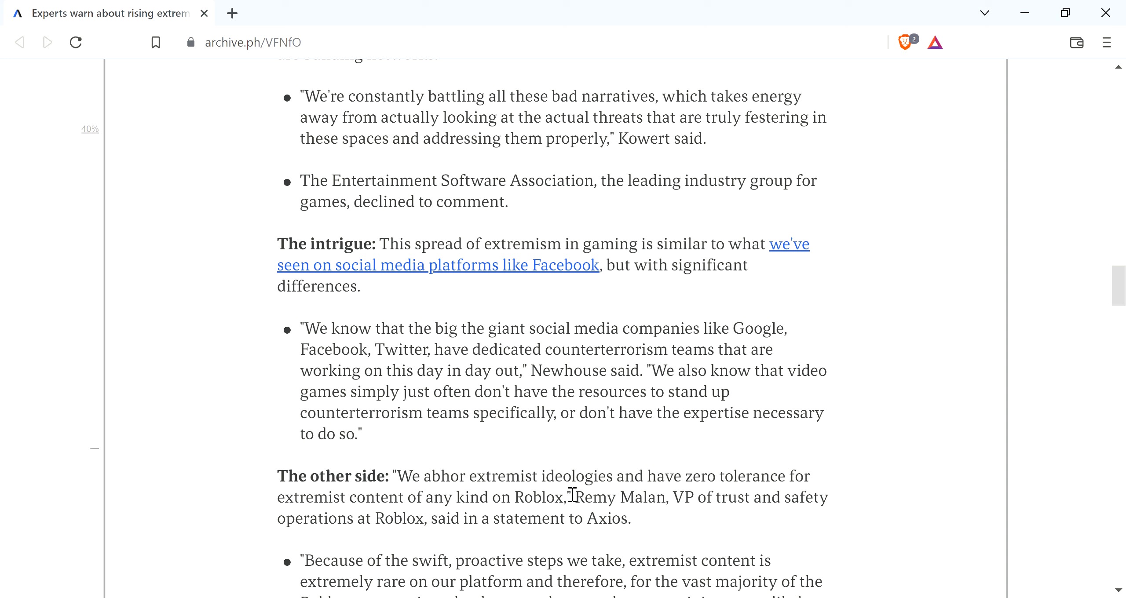
mouse_move(435, 496)
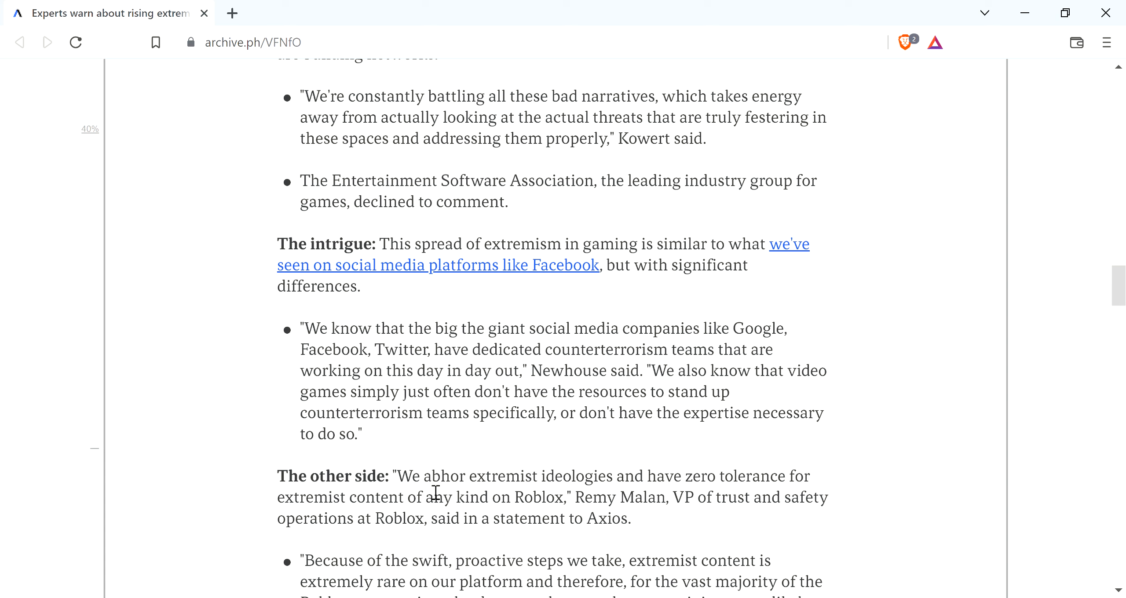
scroll("down", 3)
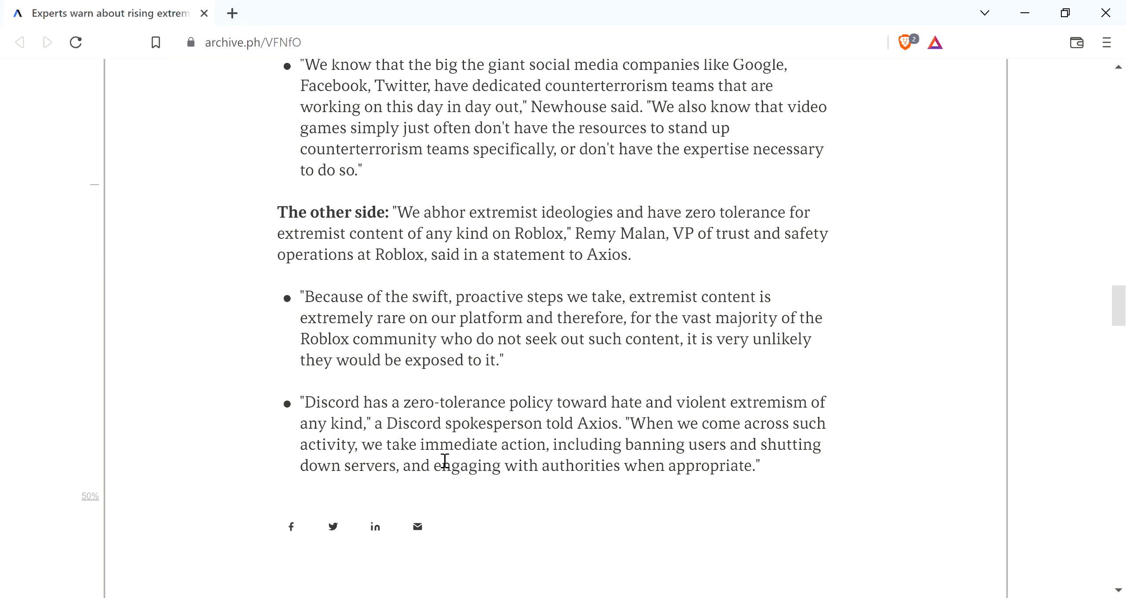
scroll("up", 3)
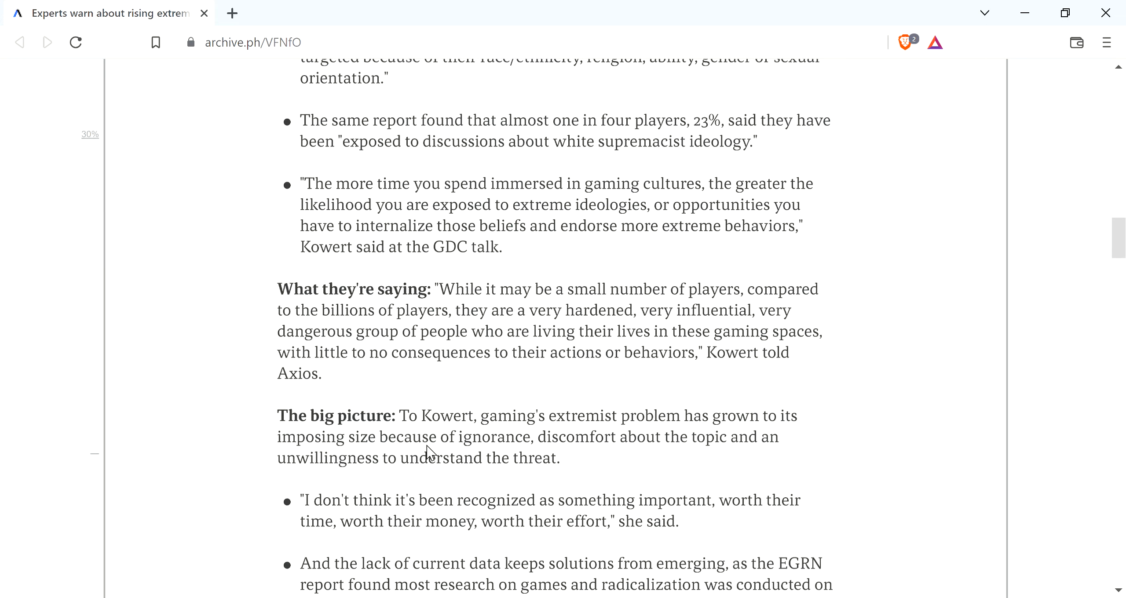
Scroll up until the Anti-Defamation League statistics under 'By the numbers' are fully visible
scroll("up", 3)
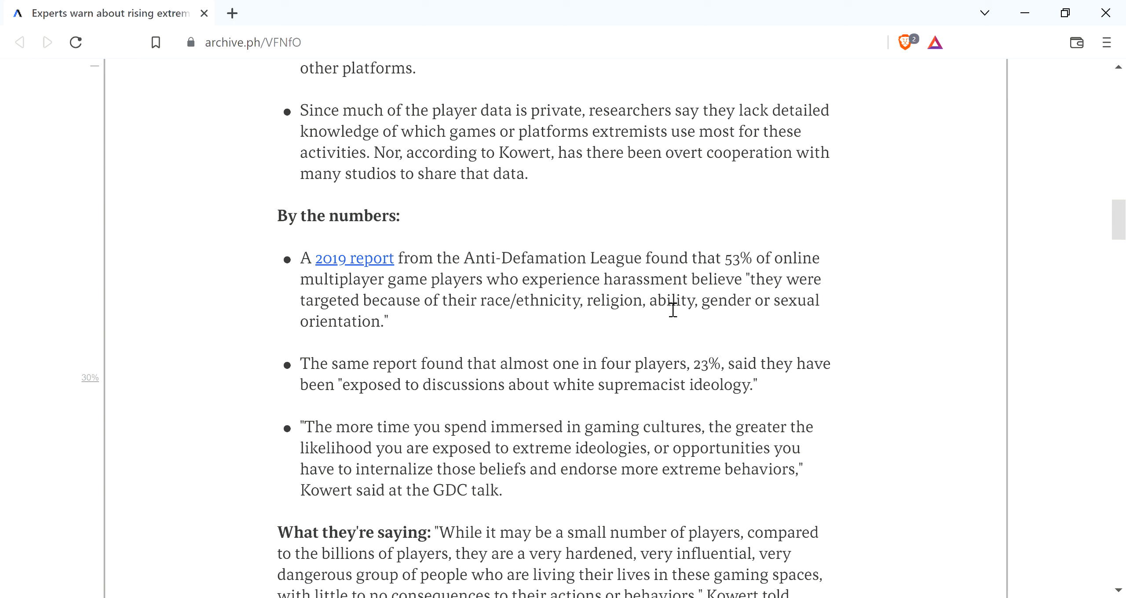
mouse_move(688, 305)
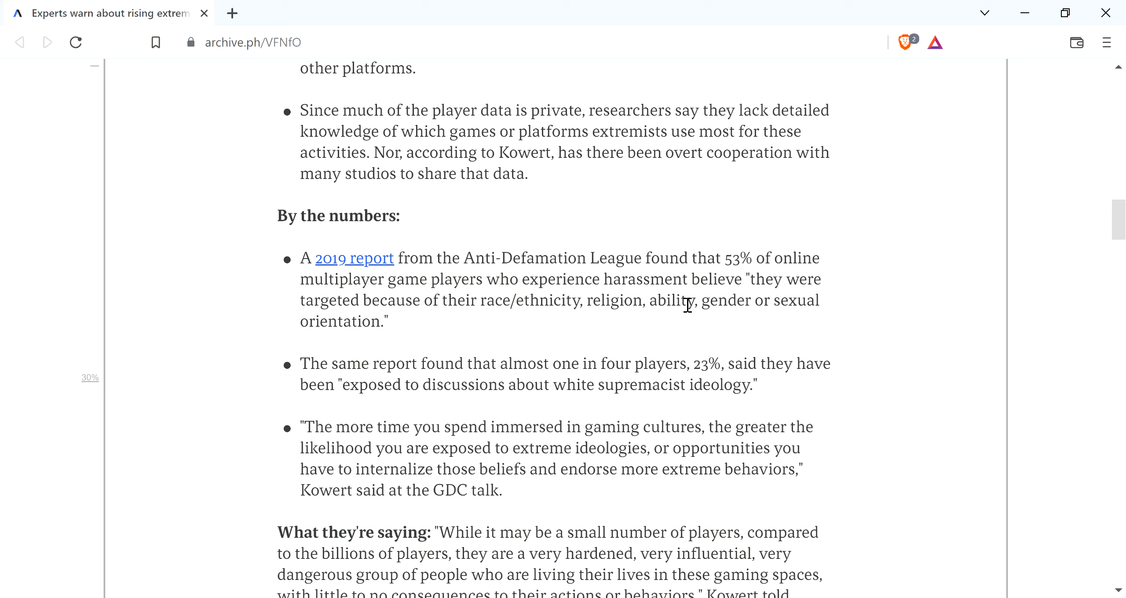
mouse_move(656, 310)
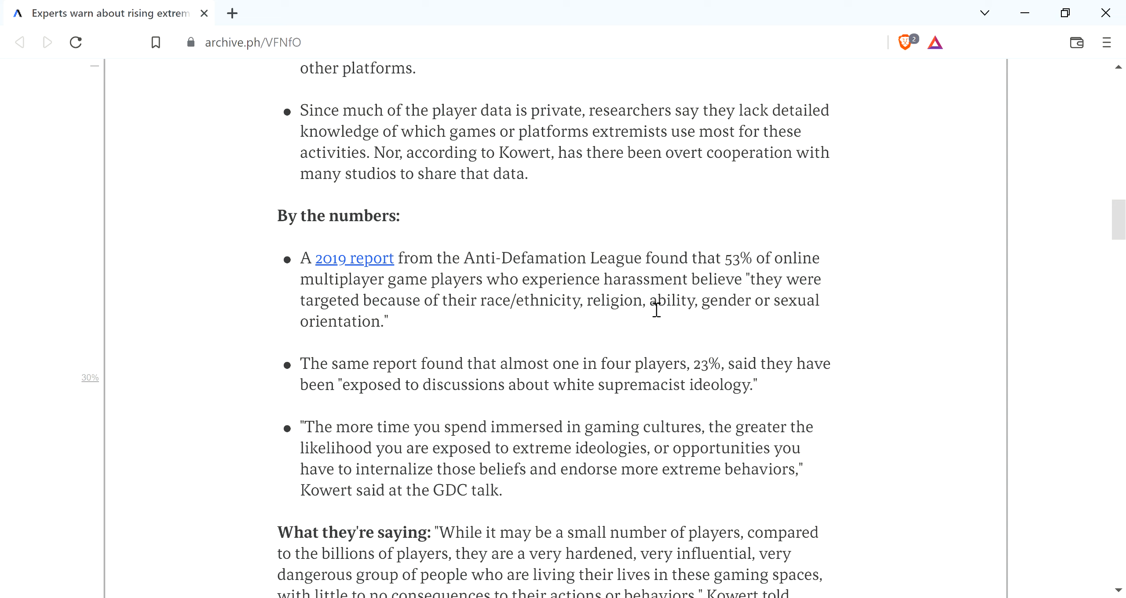
mouse_move(466, 346)
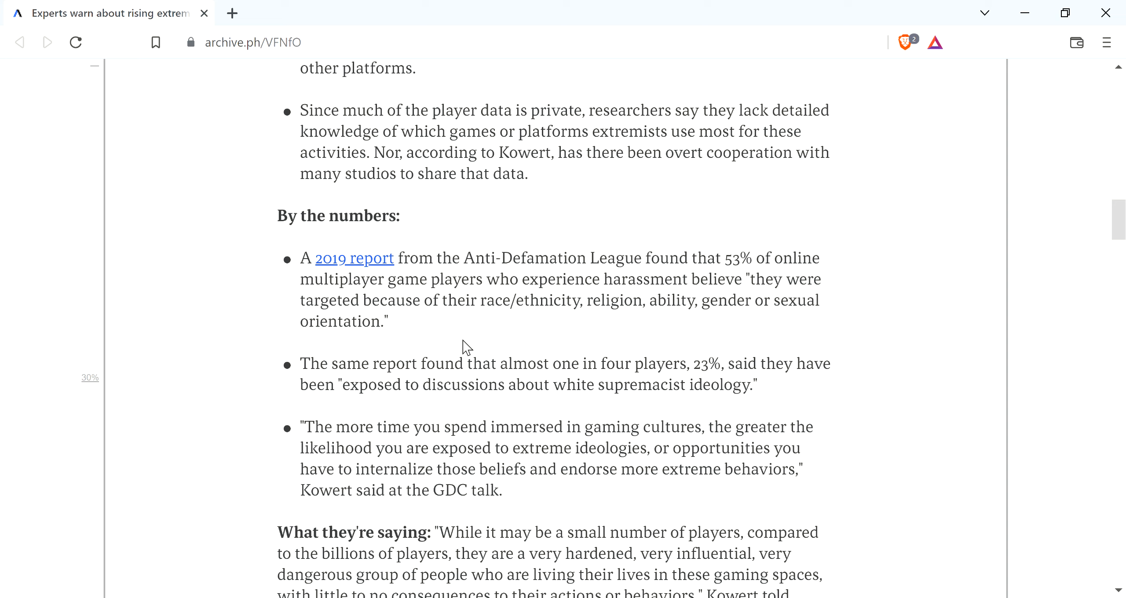
mouse_move(549, 344)
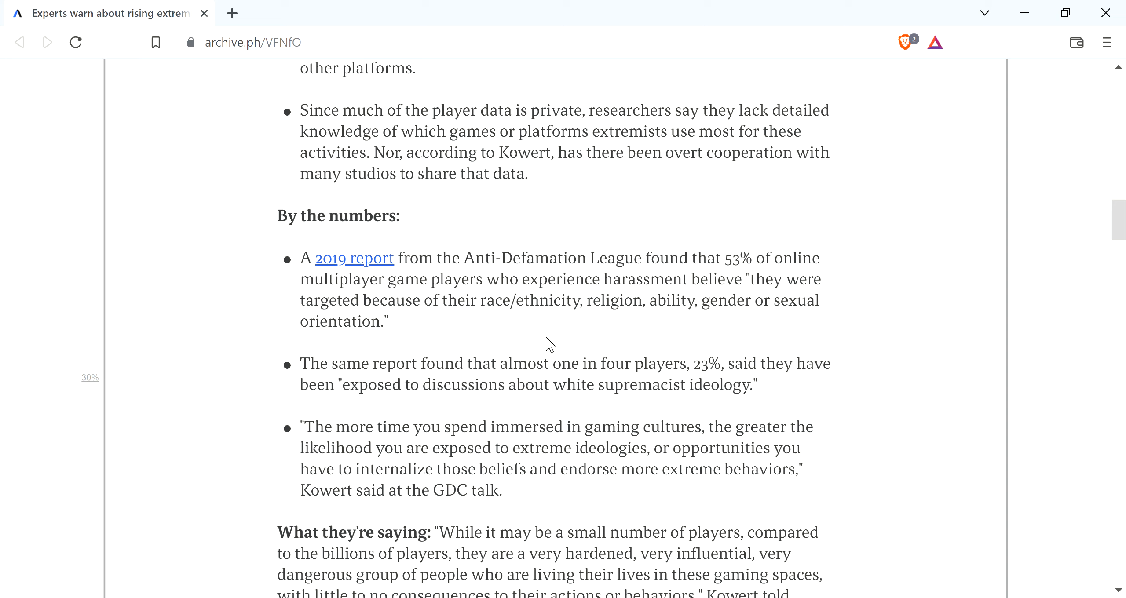
mouse_move(587, 315)
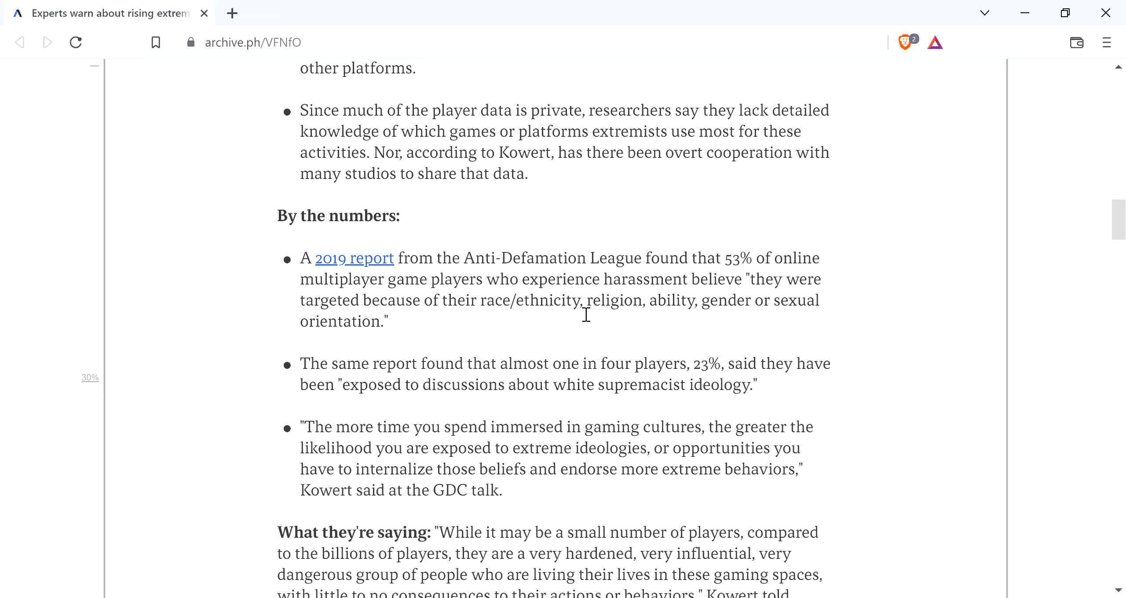
mouse_move(694, 264)
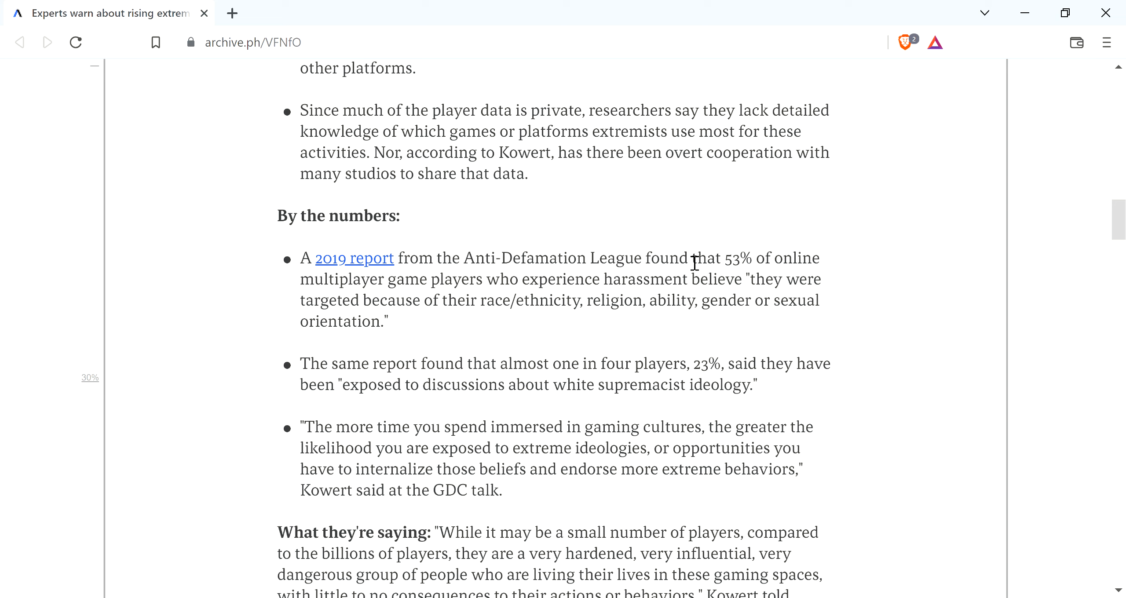
mouse_move(871, 164)
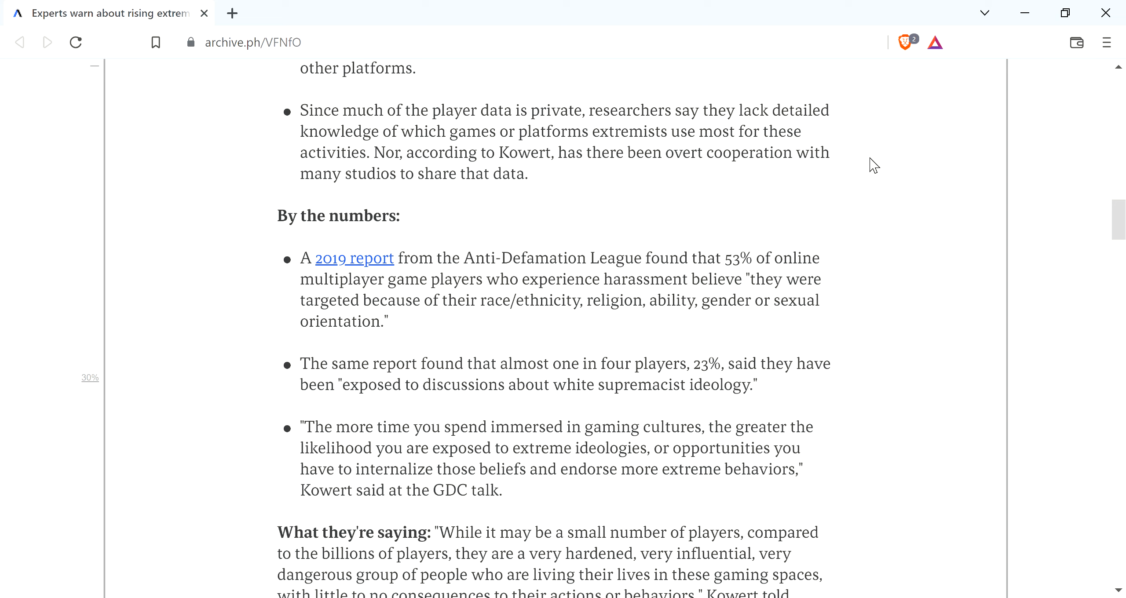
mouse_move(1035, 81)
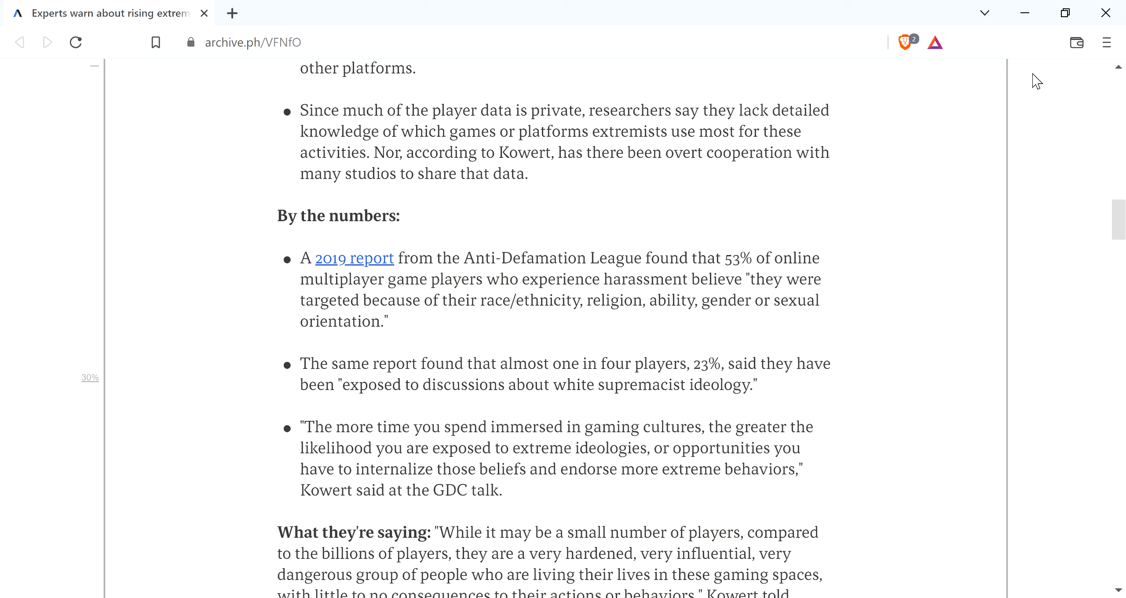